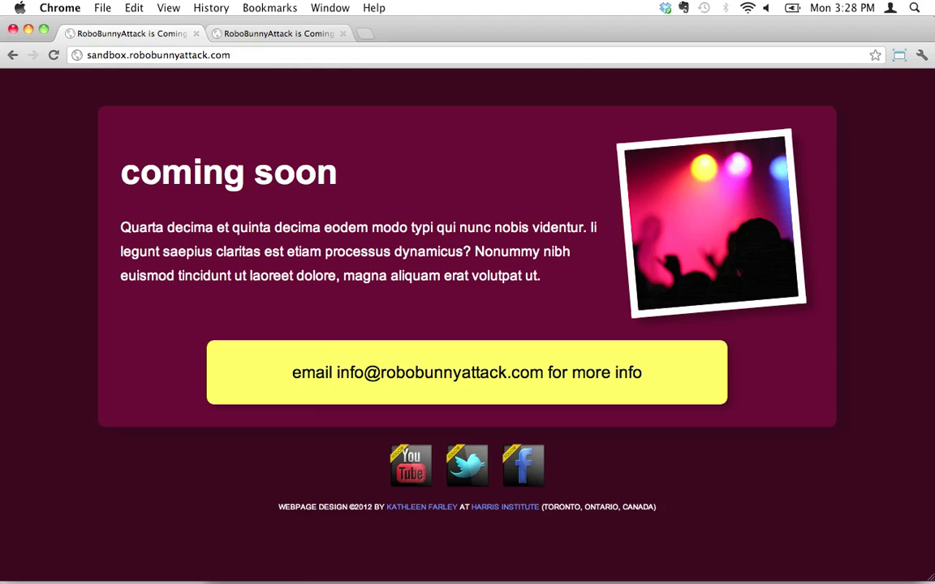
pyautogui.moveTo(97, 328)
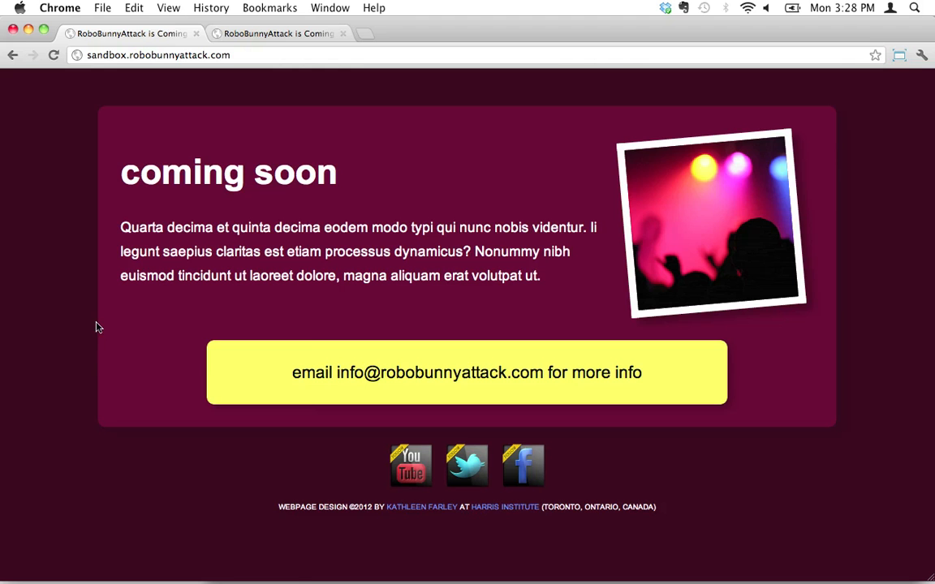
pyautogui.moveTo(763, 370)
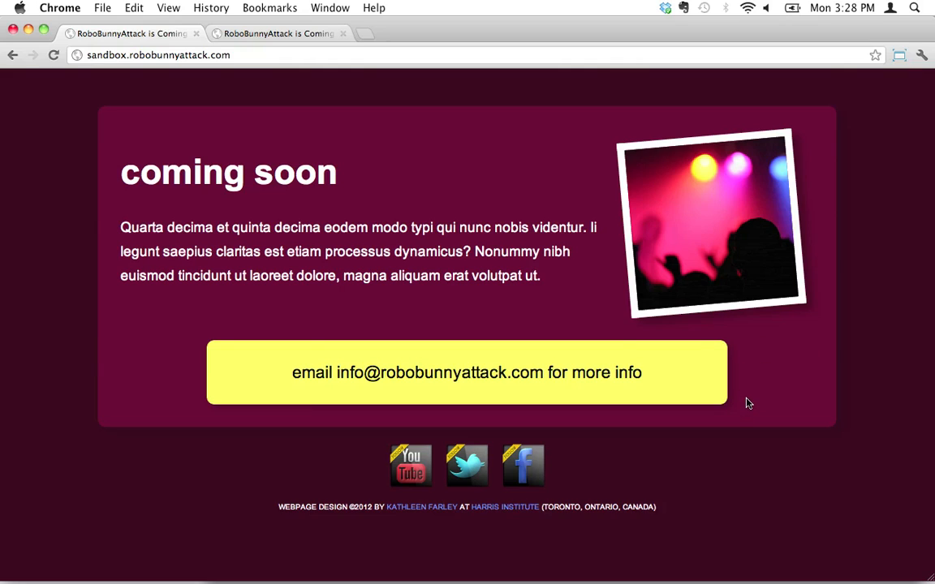
pyautogui.moveTo(672, 406)
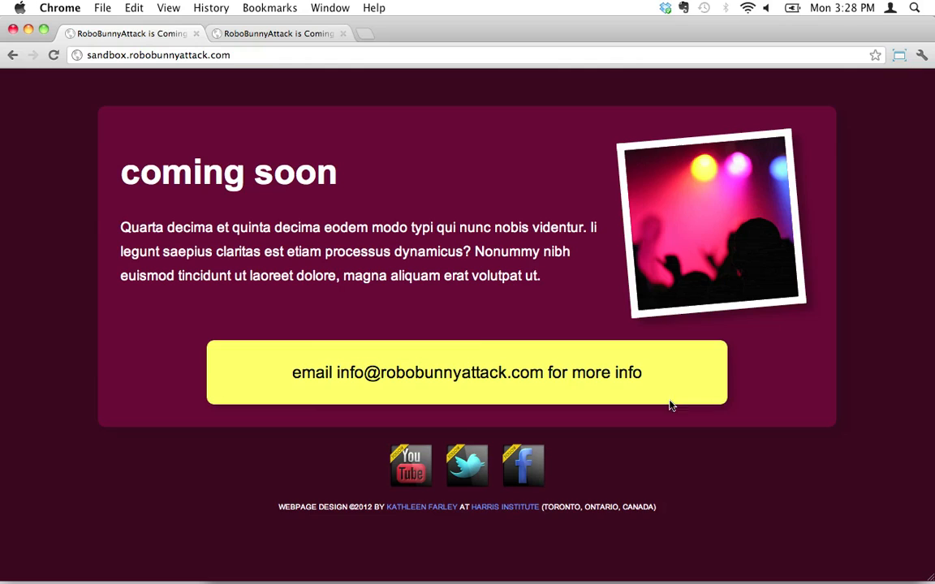
pyautogui.moveTo(63, 30)
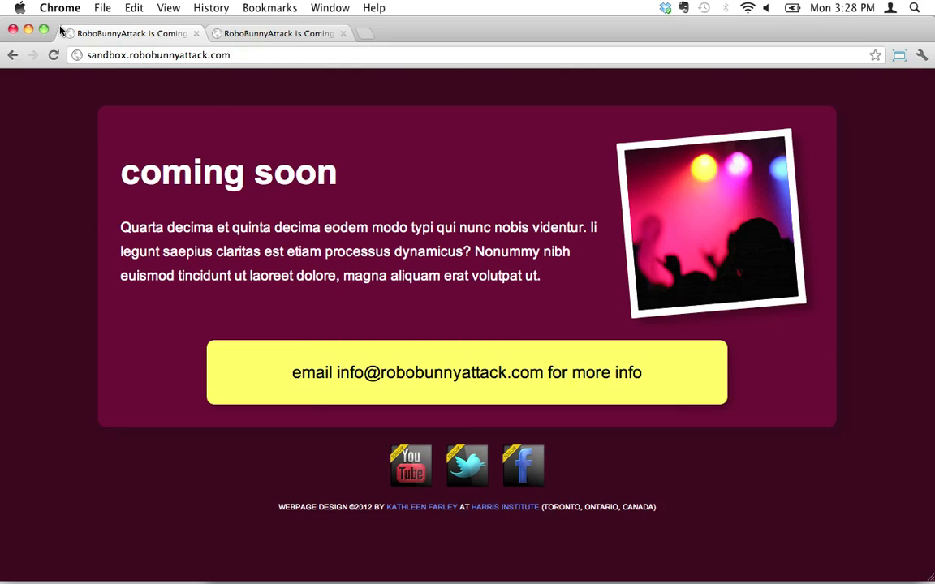
pyautogui.moveTo(208, 414)
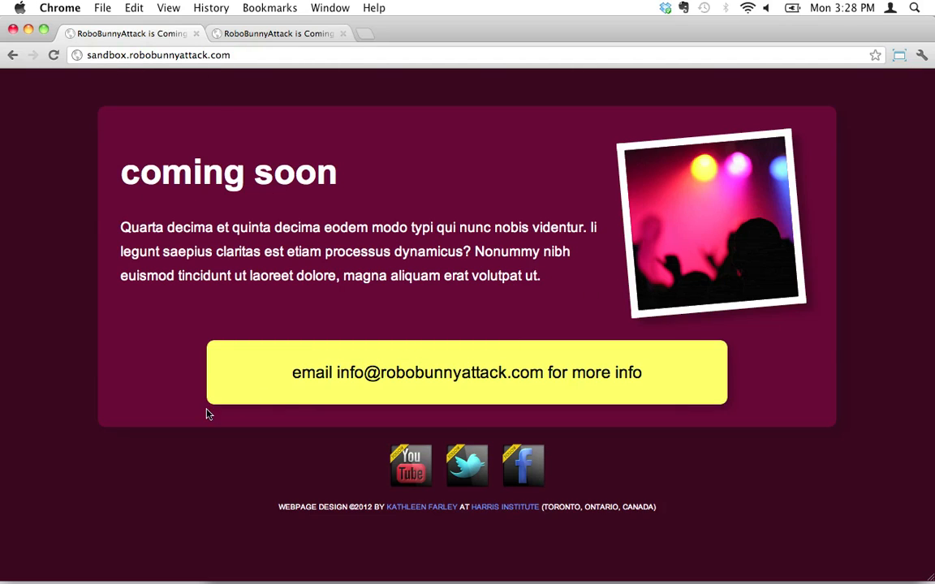
pyautogui.moveTo(731, 372)
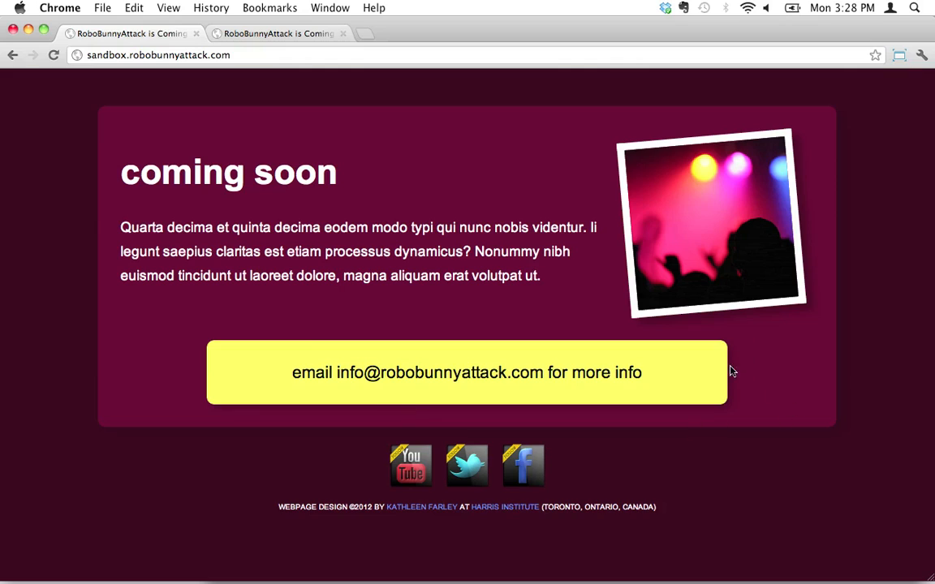
pyautogui.moveTo(230, 416)
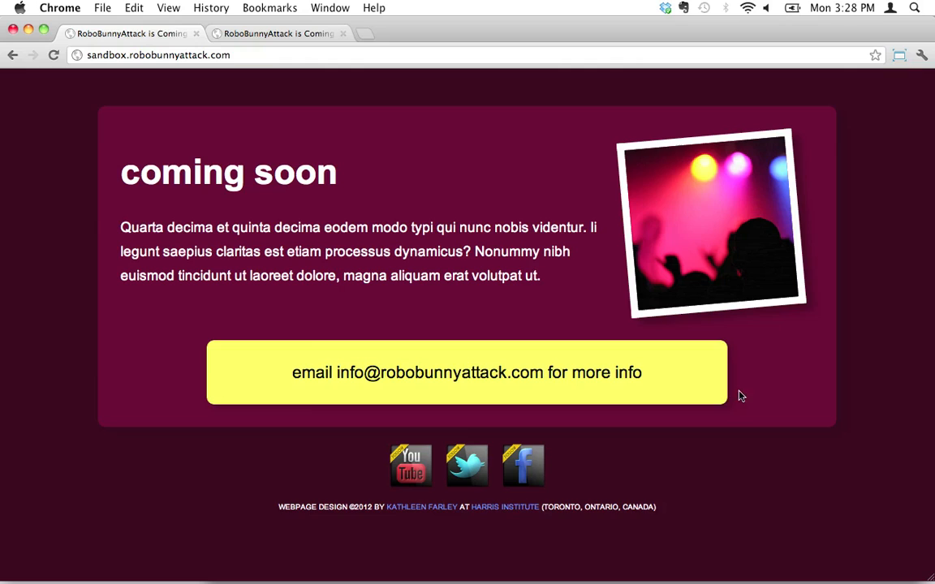
pyautogui.moveTo(98, 448)
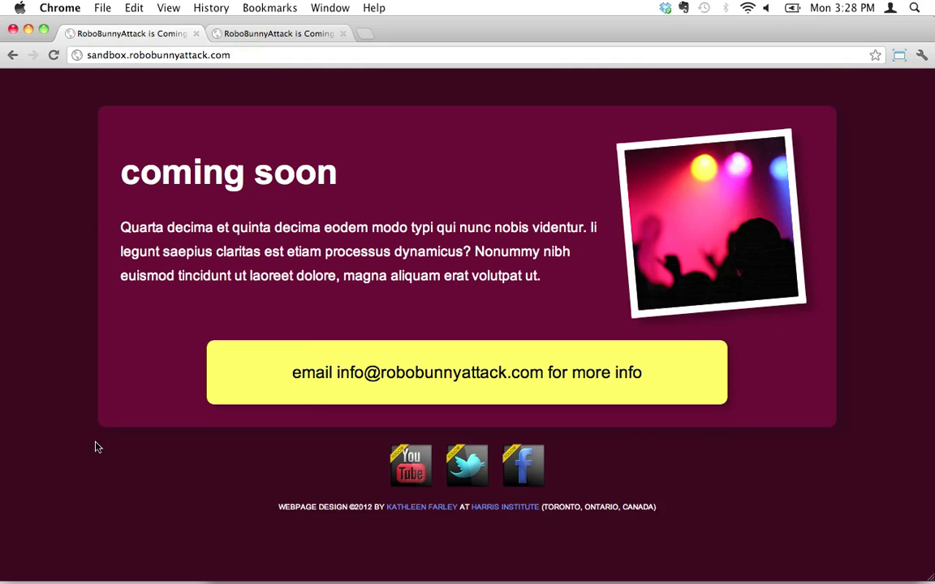
pyautogui.moveTo(195, 428)
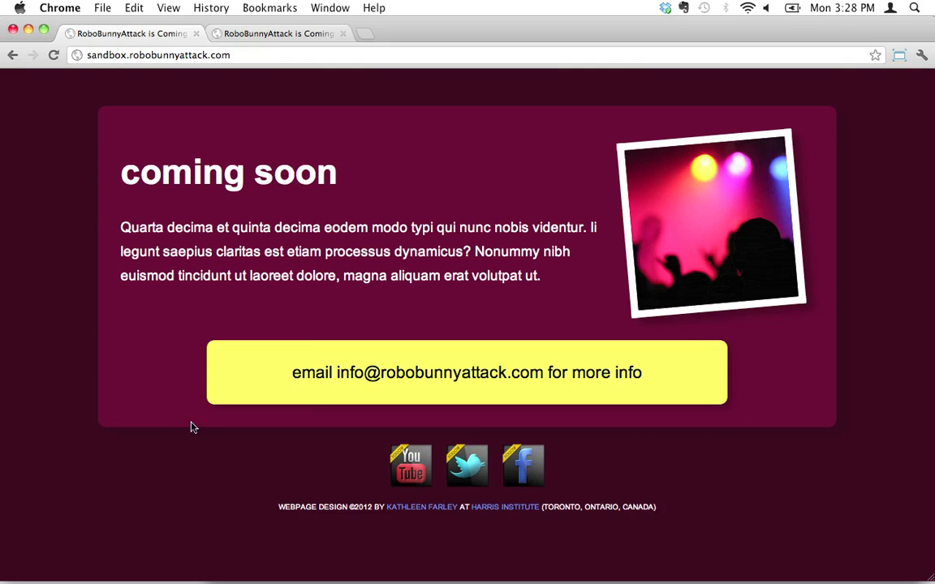
pyautogui.moveTo(799, 432)
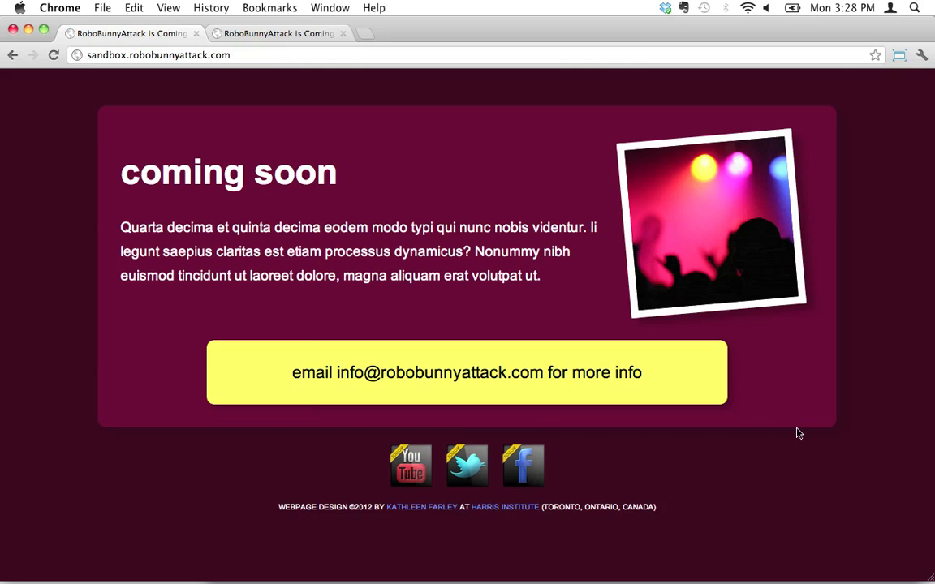
pyautogui.moveTo(724, 442)
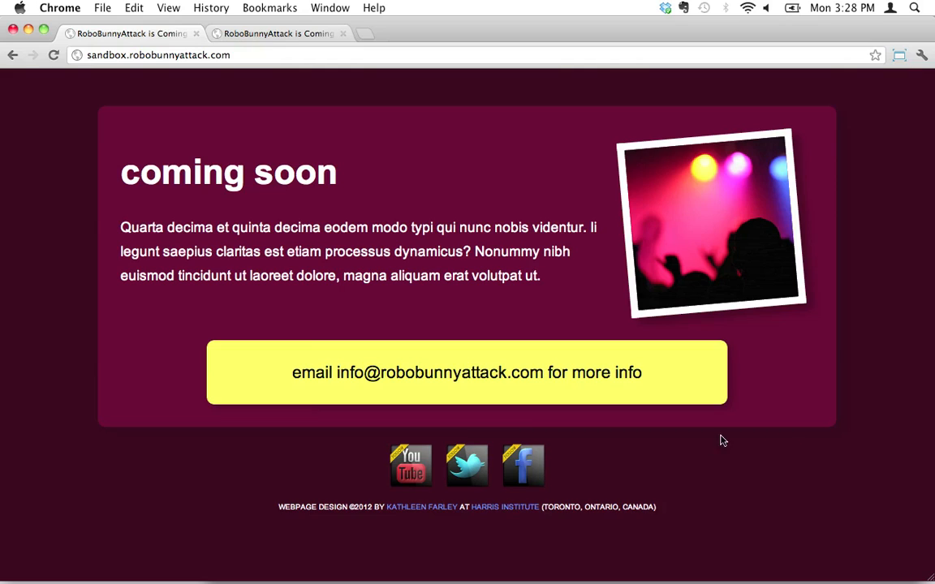
pyautogui.moveTo(799, 432)
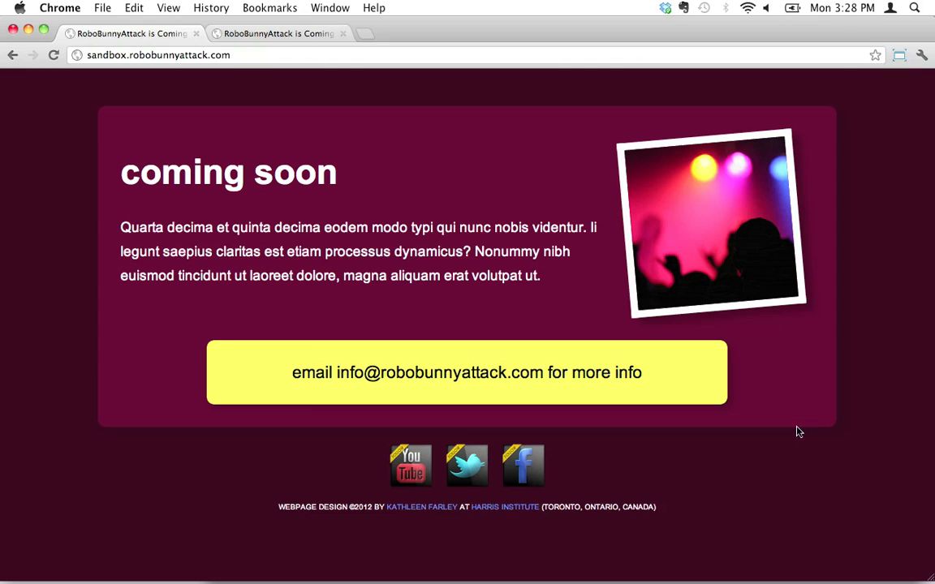
pyautogui.moveTo(831, 206)
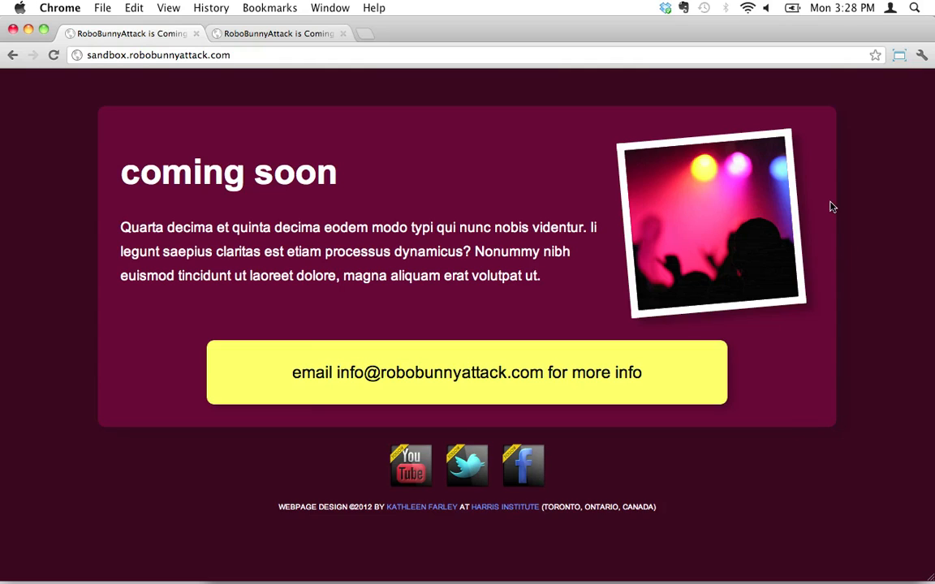
pyautogui.moveTo(684, 306)
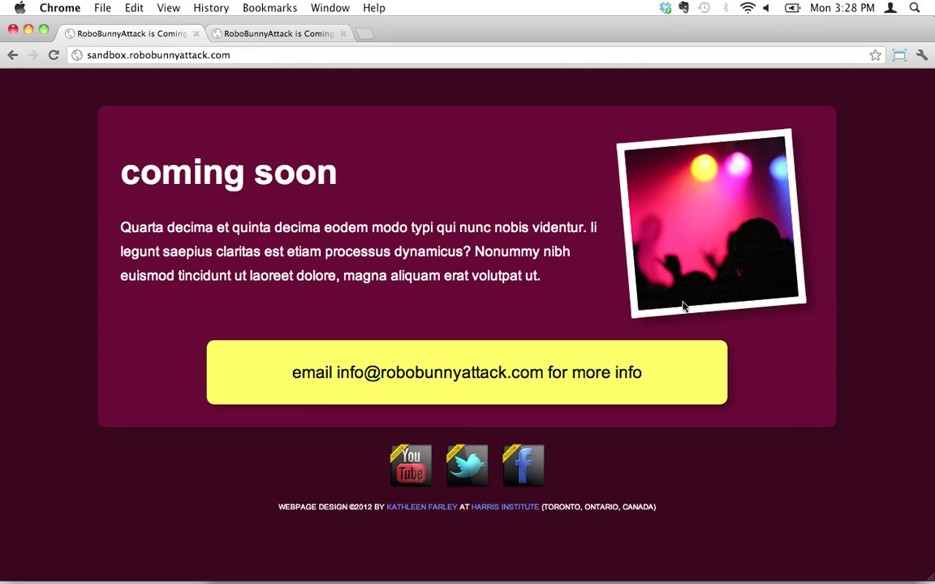
pyautogui.moveTo(257, 352)
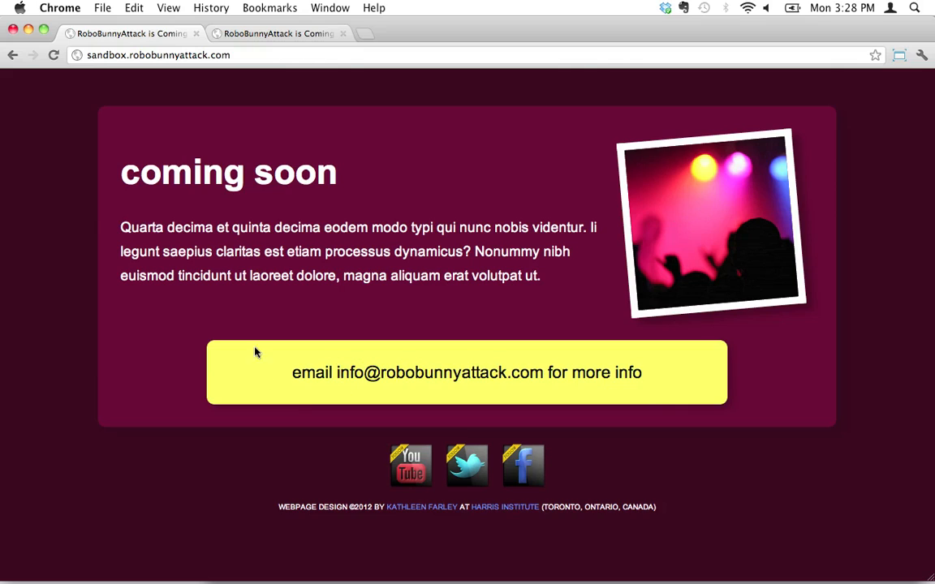
pyautogui.moveTo(260, 344)
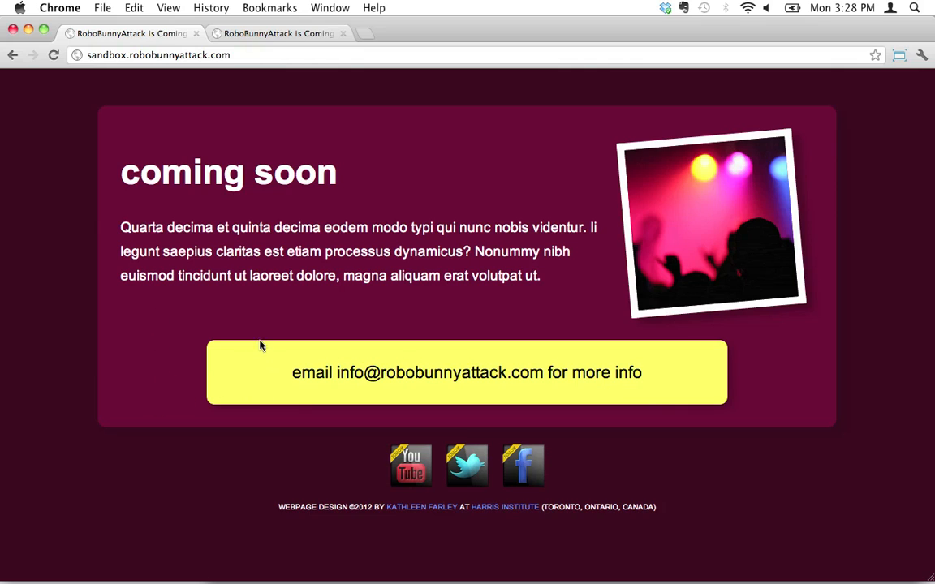
pyautogui.moveTo(211, 422)
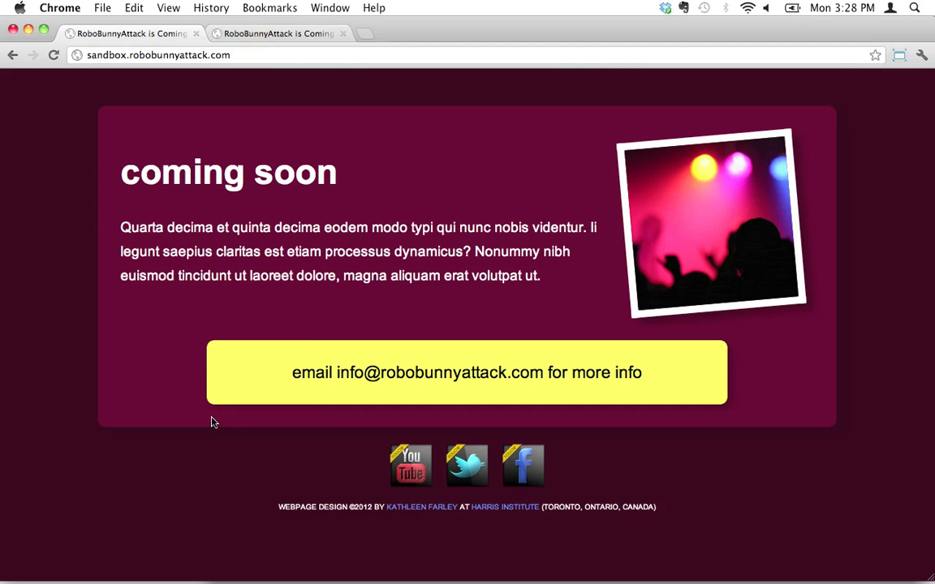
pyautogui.moveTo(230, 69)
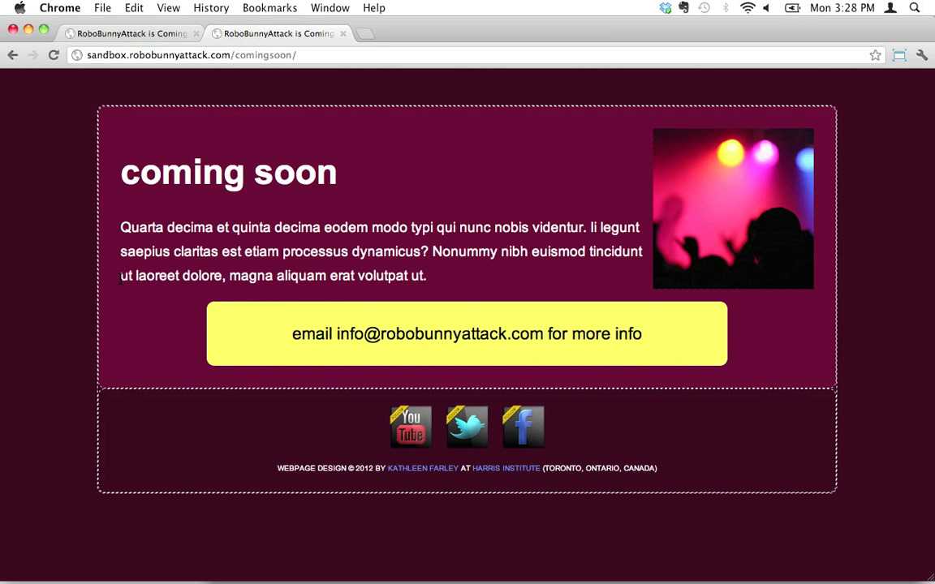
pyautogui.moveTo(107, 399)
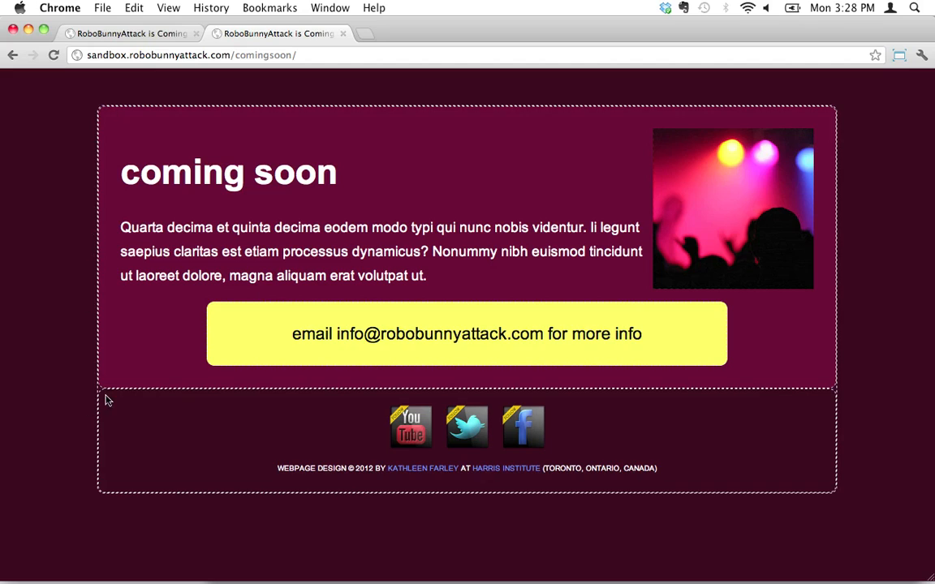
pyautogui.moveTo(111, 412)
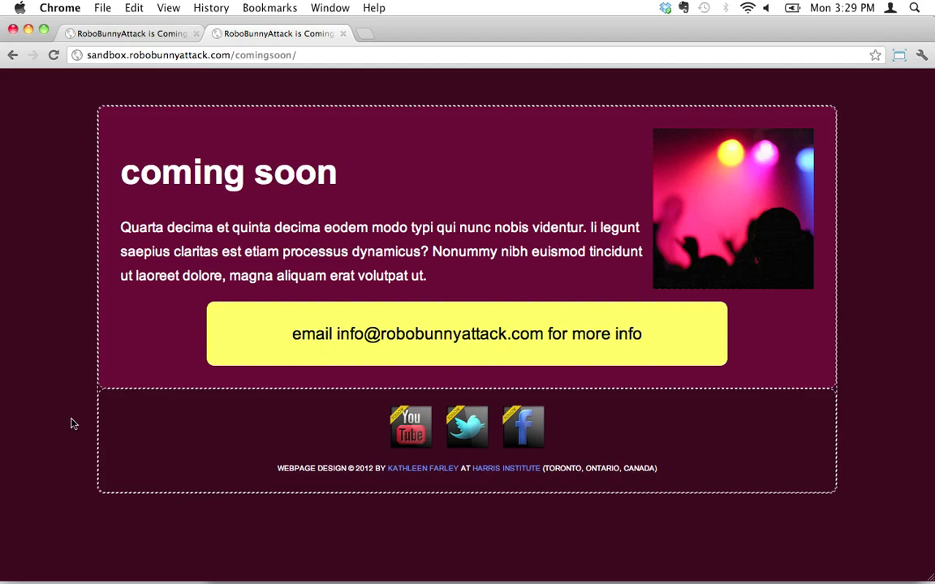
pyautogui.moveTo(866, 399)
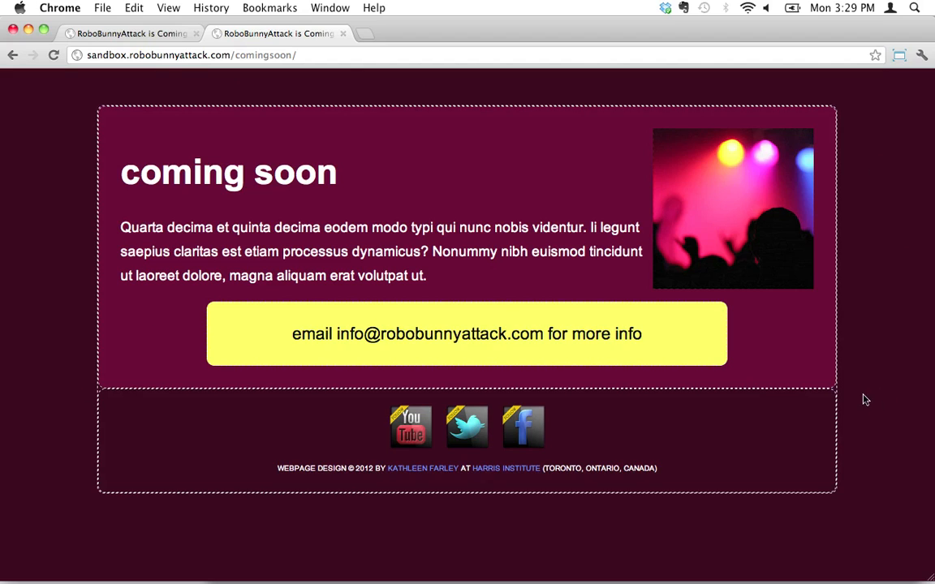
pyautogui.moveTo(769, 399)
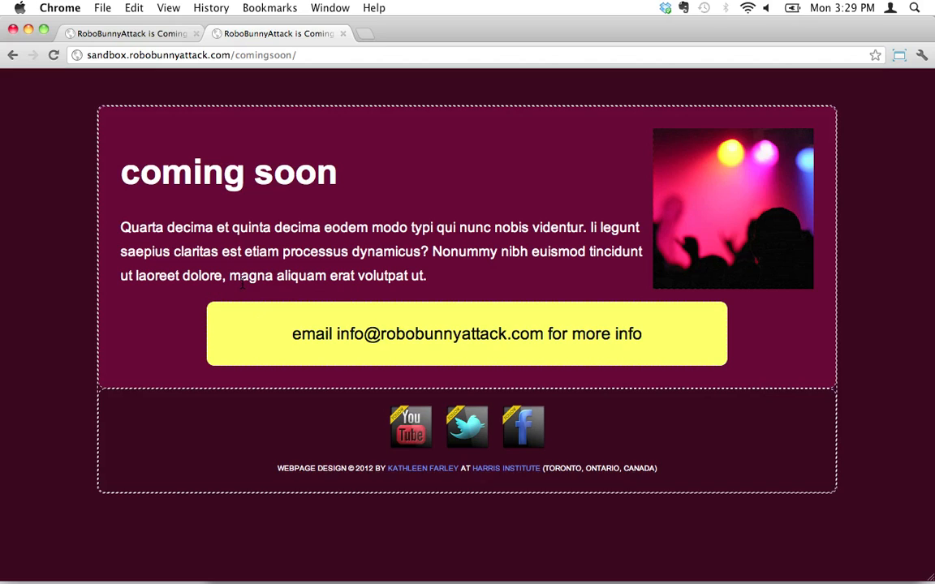
pyautogui.moveTo(87, 87)
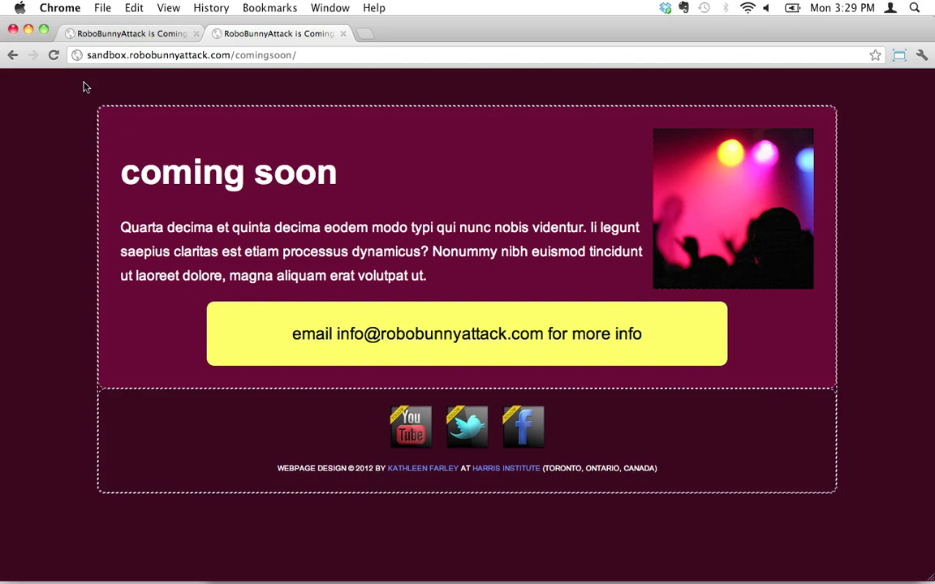
pyautogui.moveTo(88, 122)
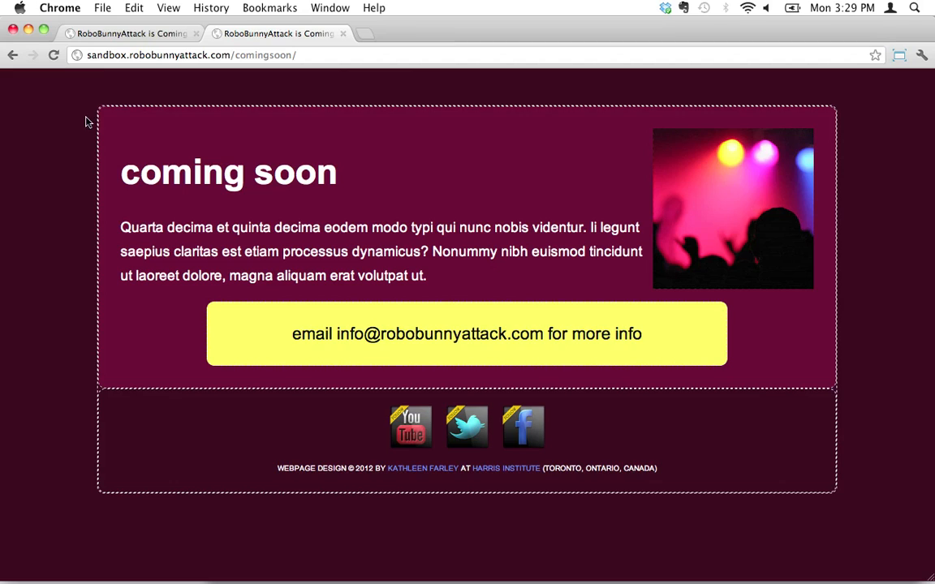
pyautogui.moveTo(215, 394)
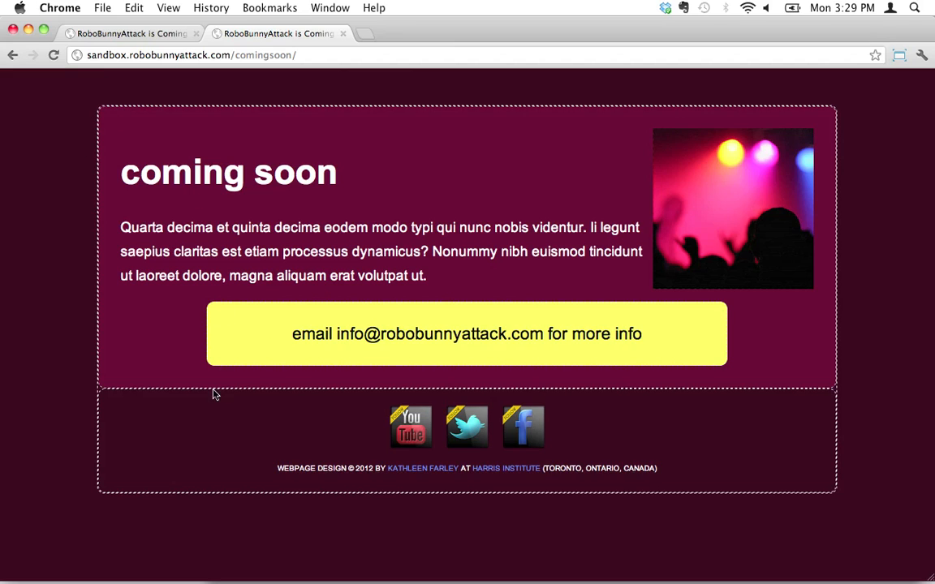
pyautogui.moveTo(681, 485)
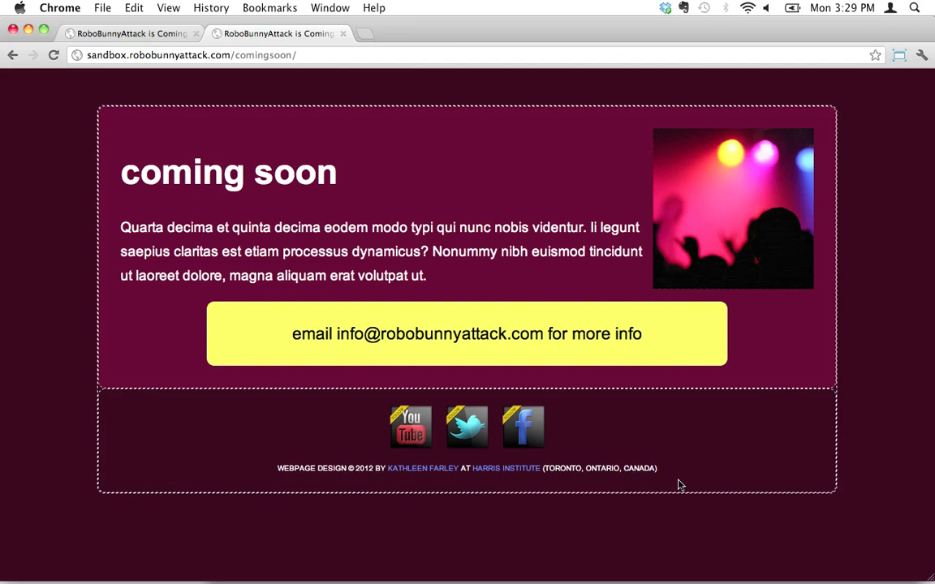
pyautogui.moveTo(161, 198)
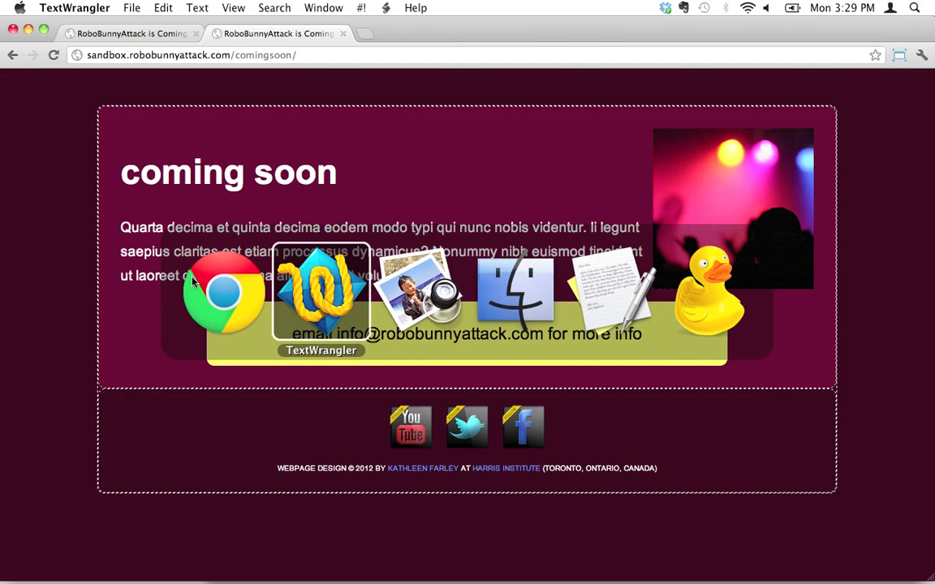
# Bring the style.css editor forward to make the div border colour transparent
pyautogui.click(319, 292)
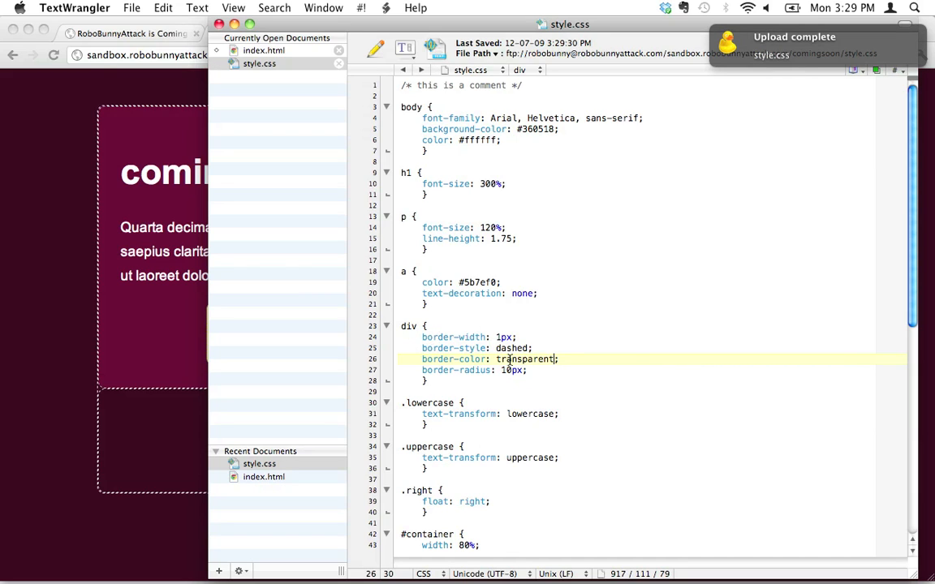
pyautogui.moveTo(122, 304)
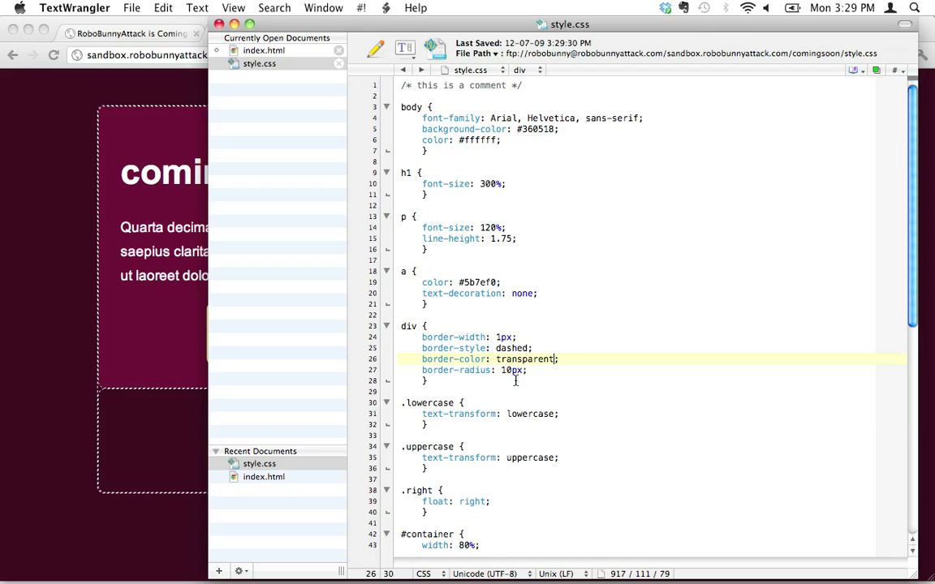
pyautogui.moveTo(178, 175)
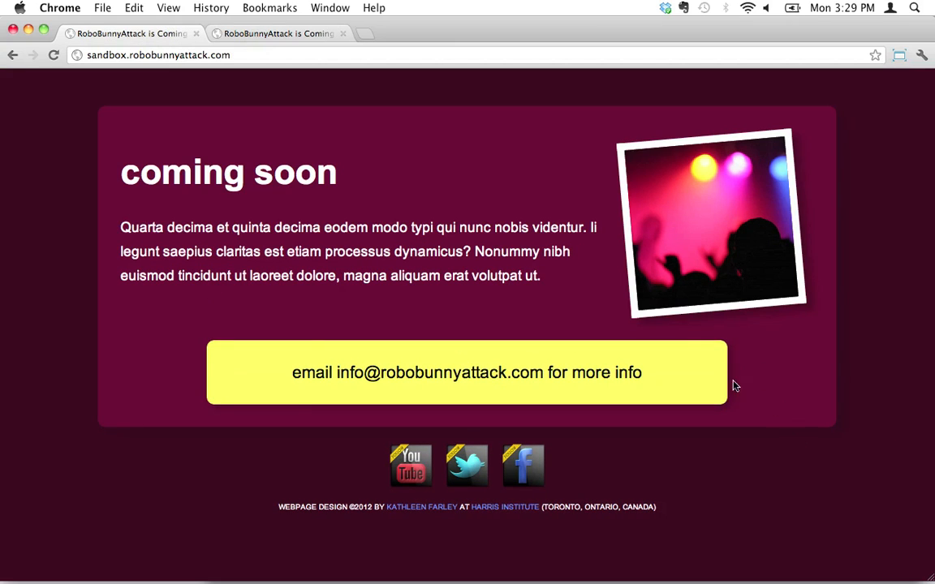
pyautogui.moveTo(714, 409)
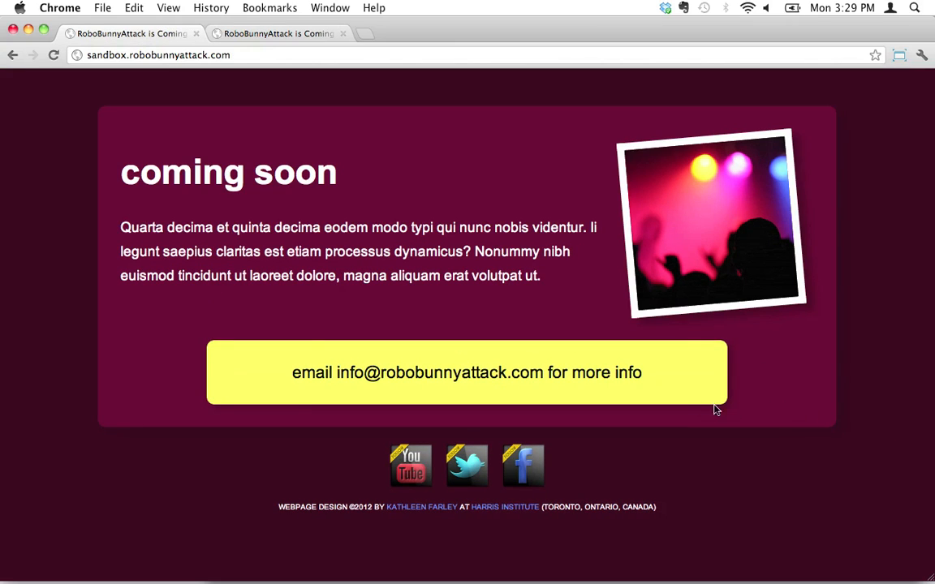
pyautogui.moveTo(838, 360)
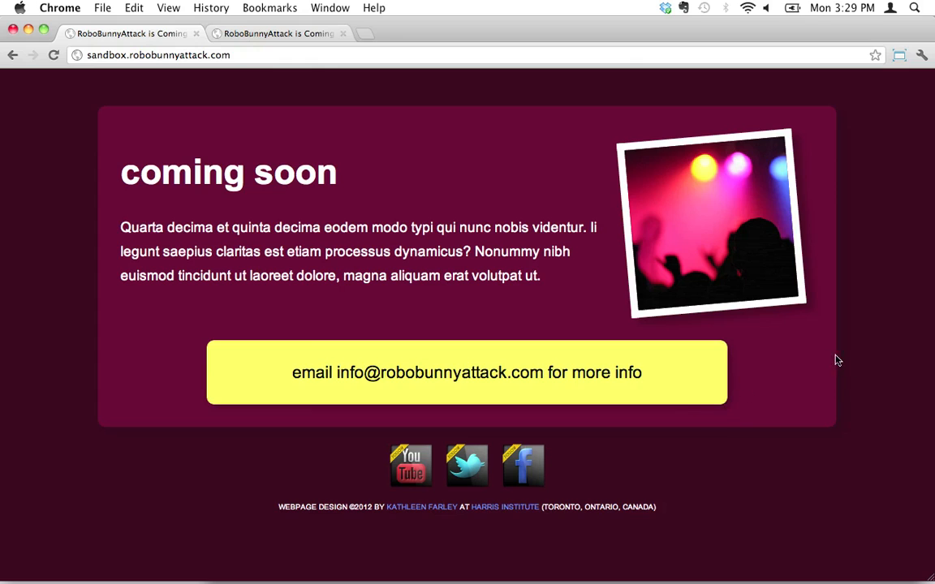
# Switch to the coming-soon page tab to confirm the dashed borders are gone
pyautogui.click(280, 32)
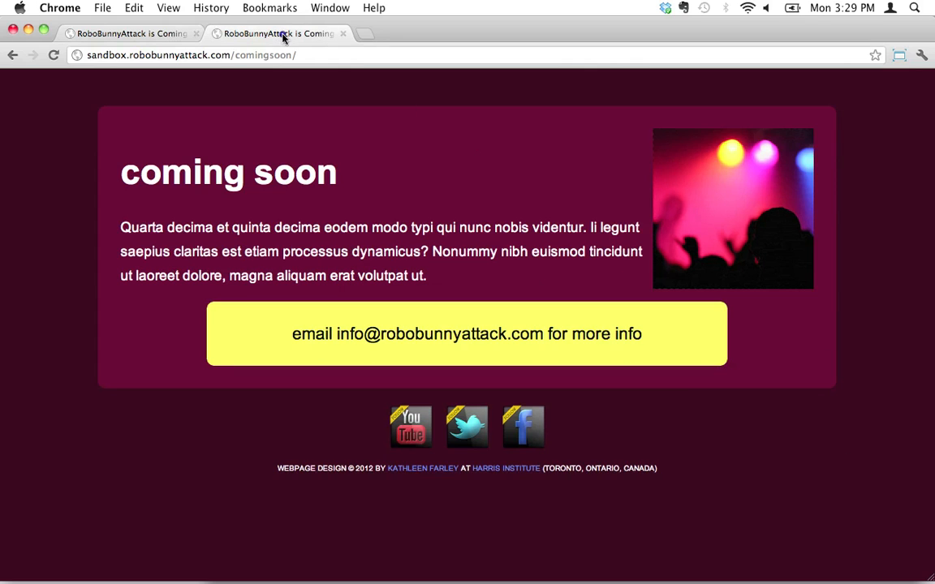
pyautogui.moveTo(850, 348)
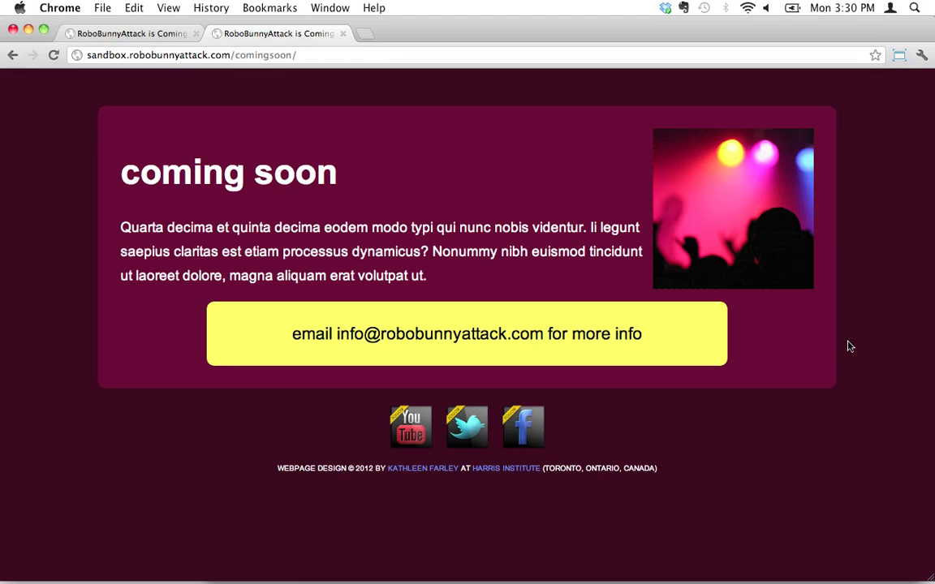
pyautogui.moveTo(841, 389)
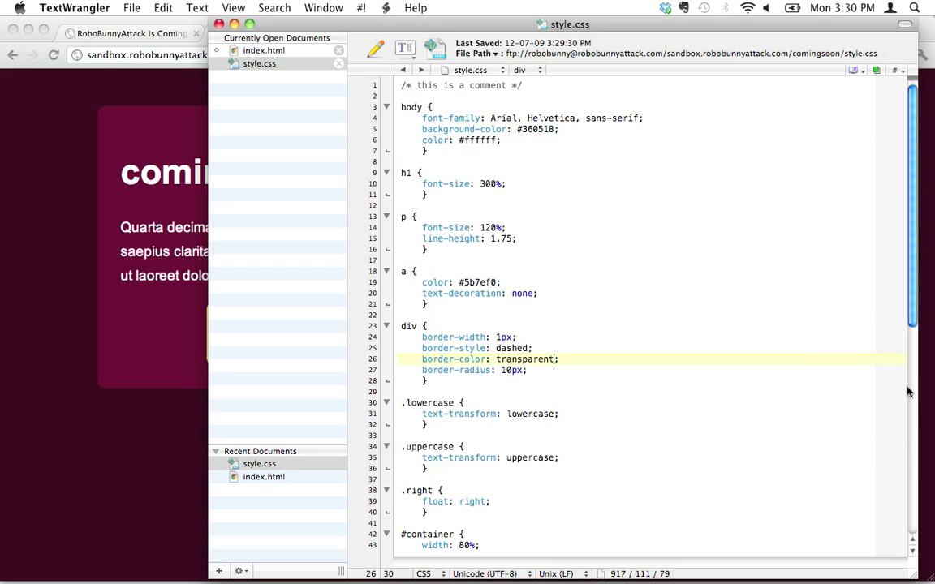
pyautogui.moveTo(627, 409)
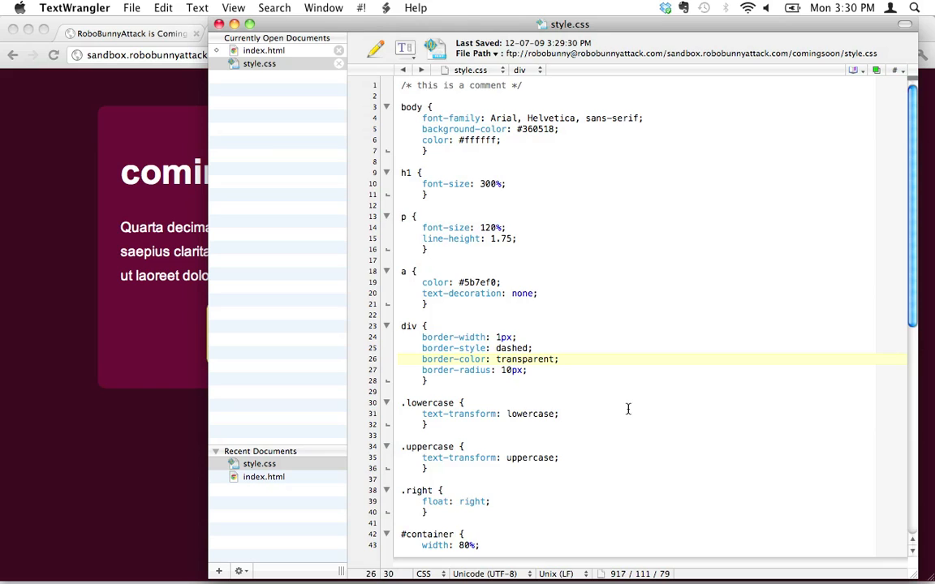
# Scroll to the #priority rule and place the cursor after its font-size line
pyautogui.scroll(-3)
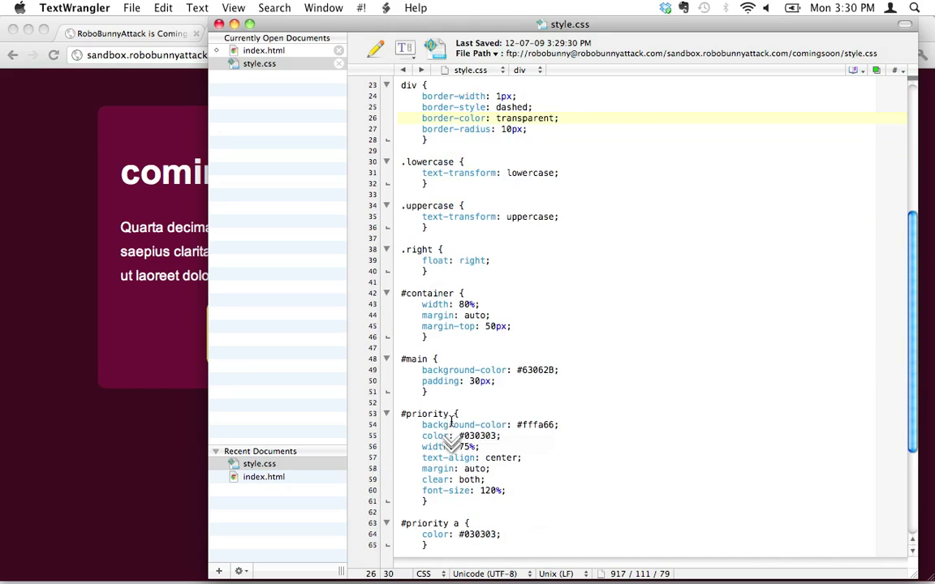
pyautogui.scroll(-3)
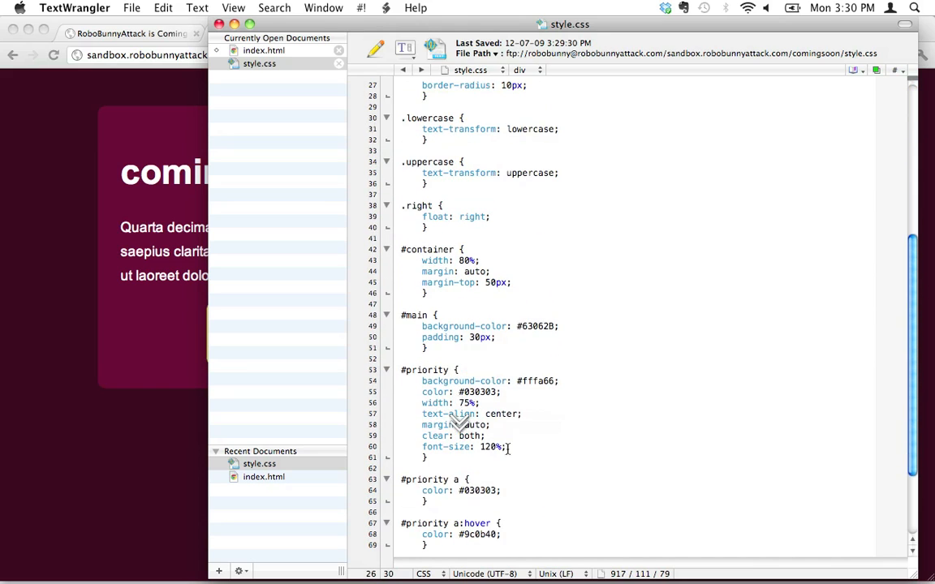
pyautogui.click(506, 448)
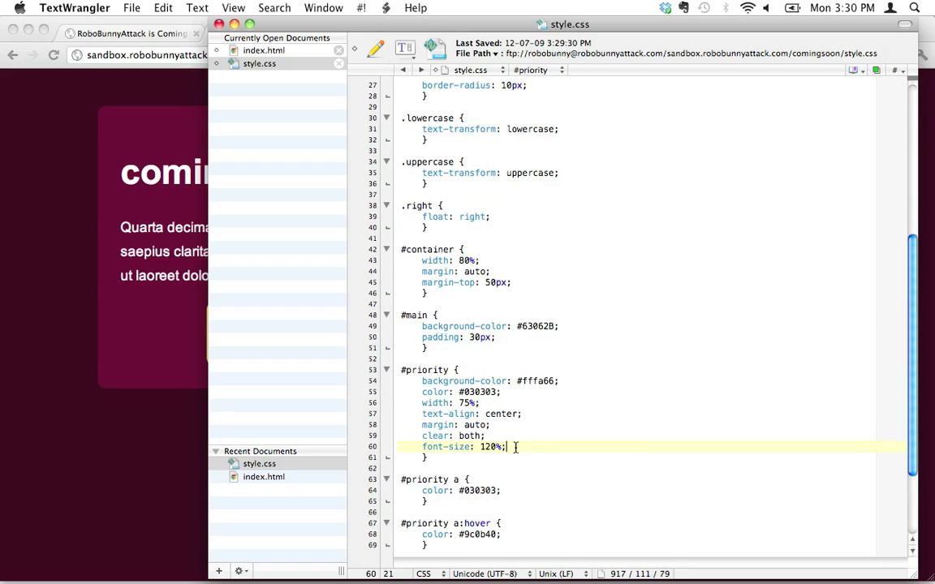
# Add a new box-shadow line in #priority starting with 5px 5px offsets
pyautogui.press('Return')
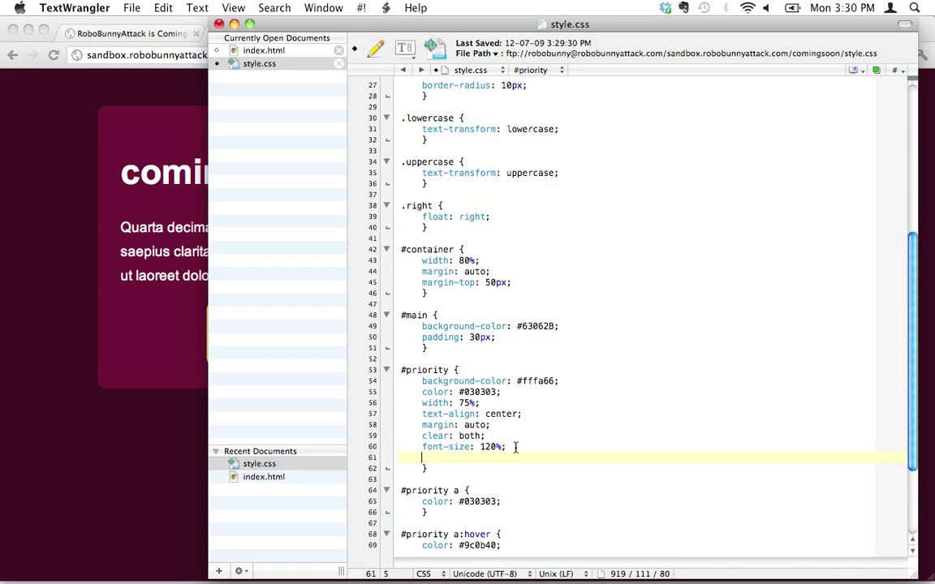
pyautogui.write('box-shado')
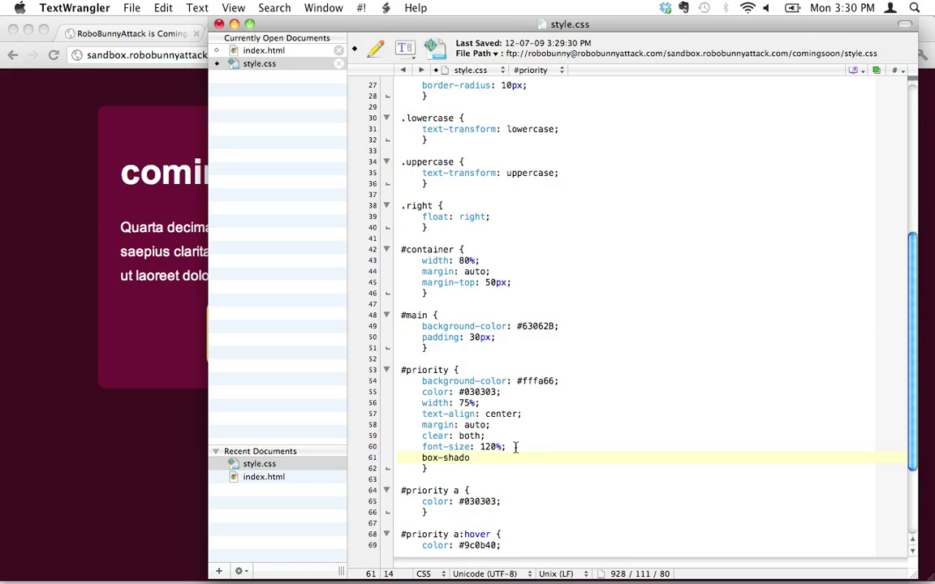
pyautogui.write('w:')
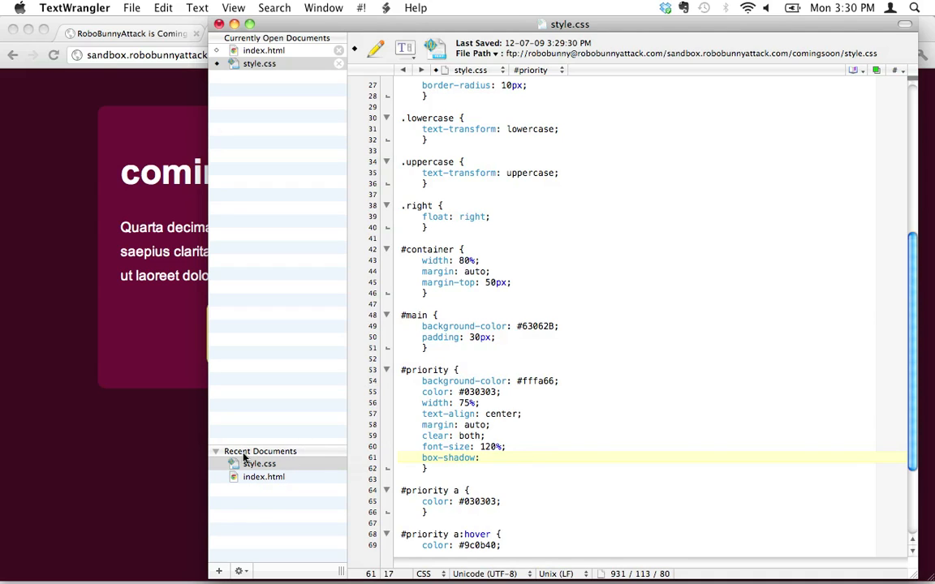
pyautogui.moveTo(258, 377)
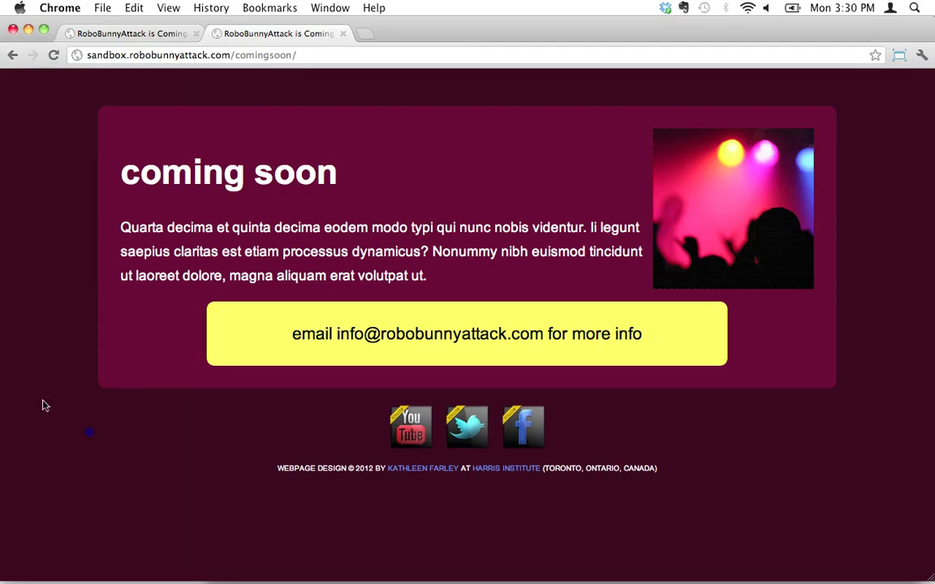
pyautogui.moveTo(763, 349)
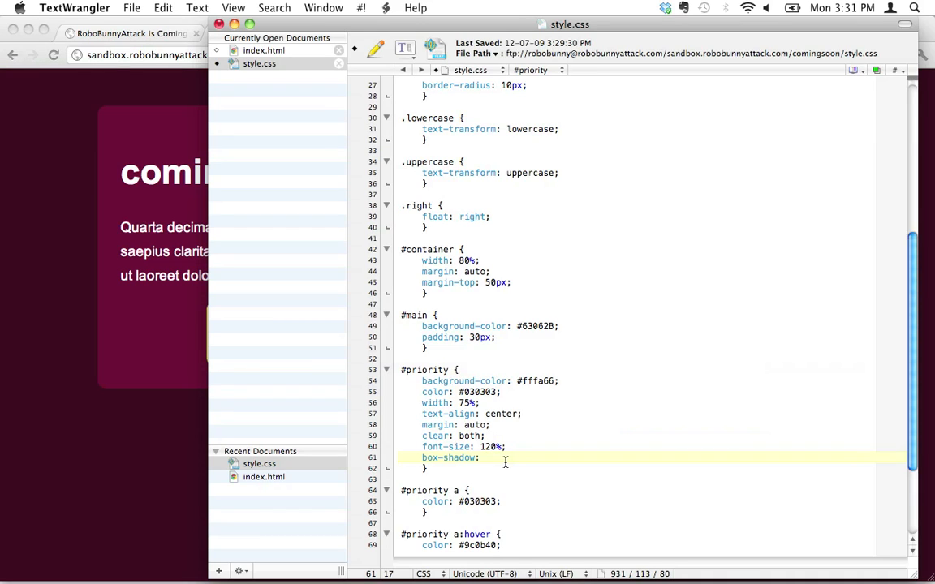
pyautogui.write('5p')
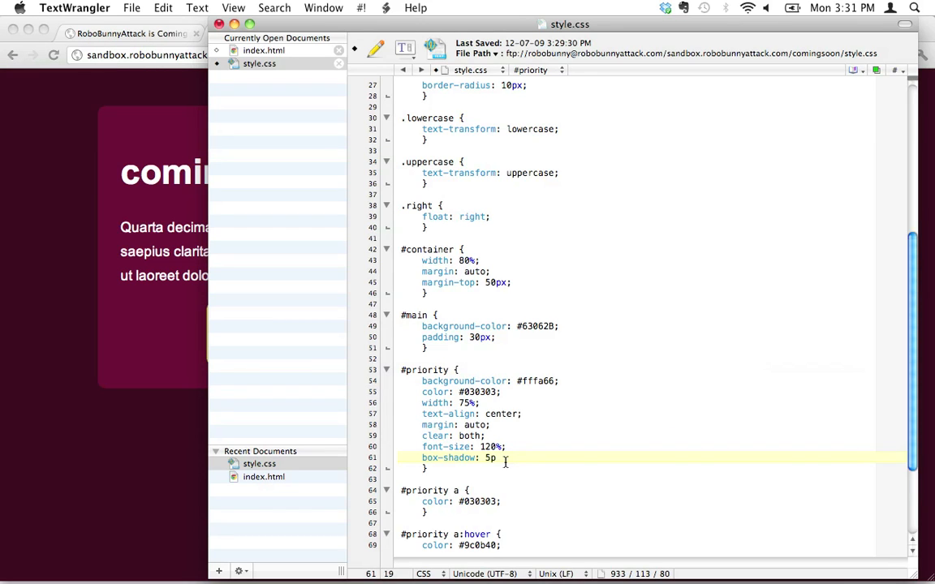
pyautogui.write('x')
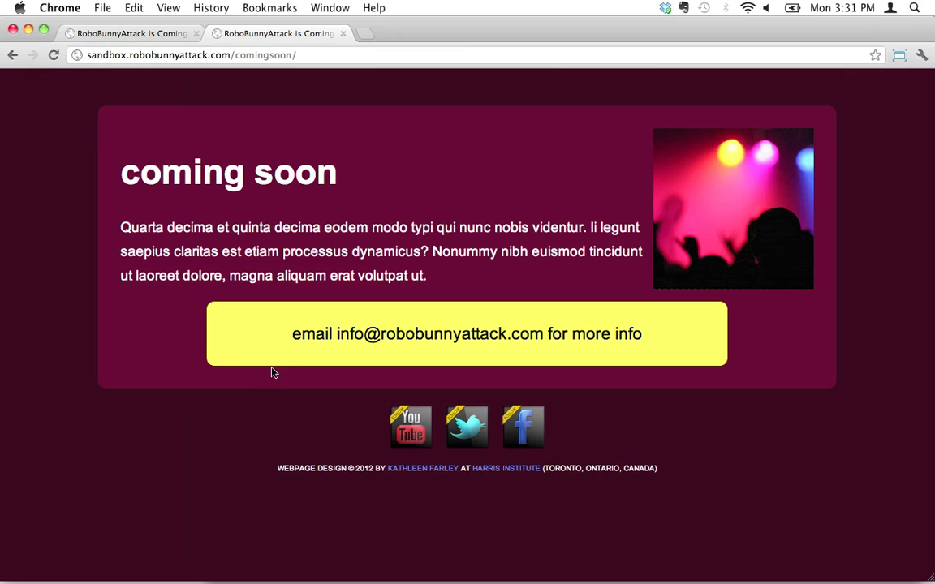
pyautogui.moveTo(276, 389)
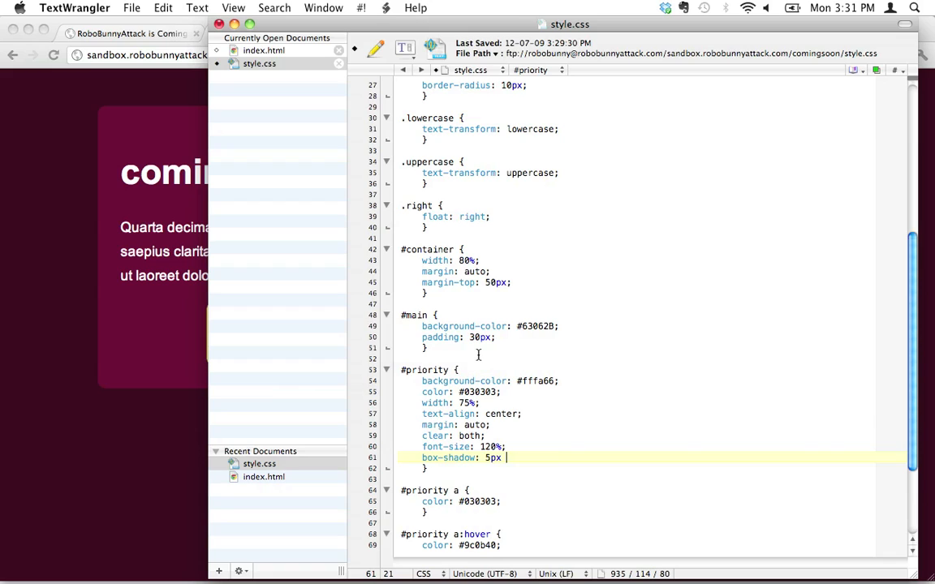
pyautogui.write('5px')
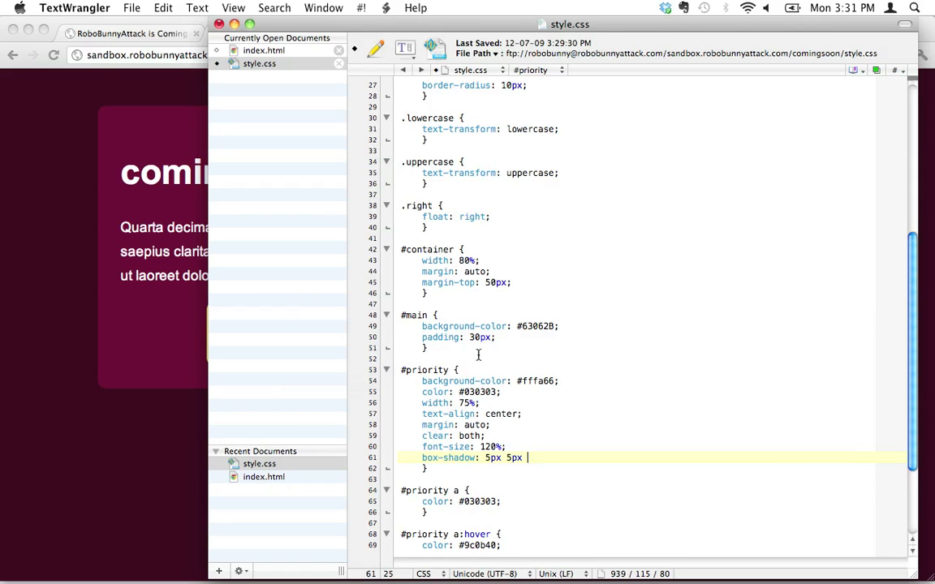
# Extend the #priority box-shadow with a 15px blur value
pyautogui.write('15p')
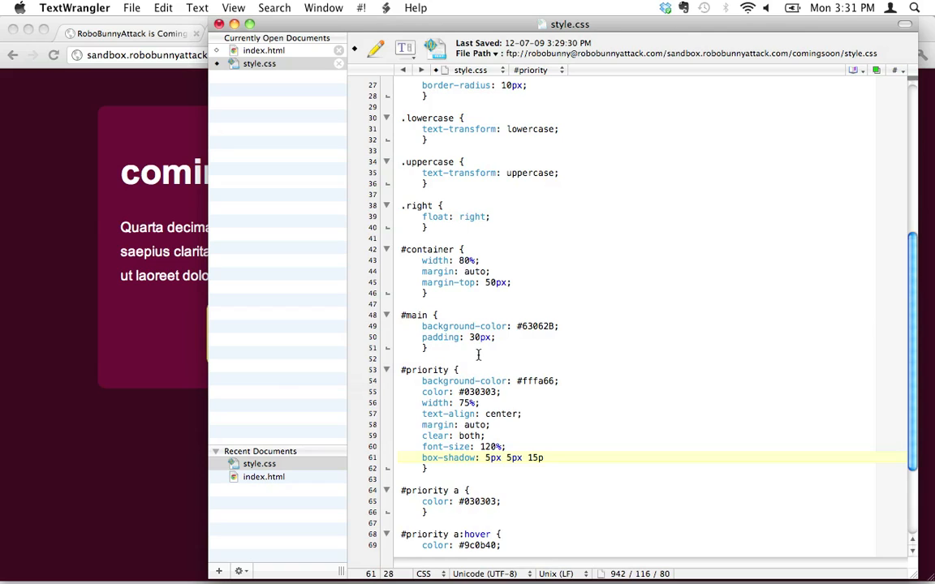
pyautogui.write('x')
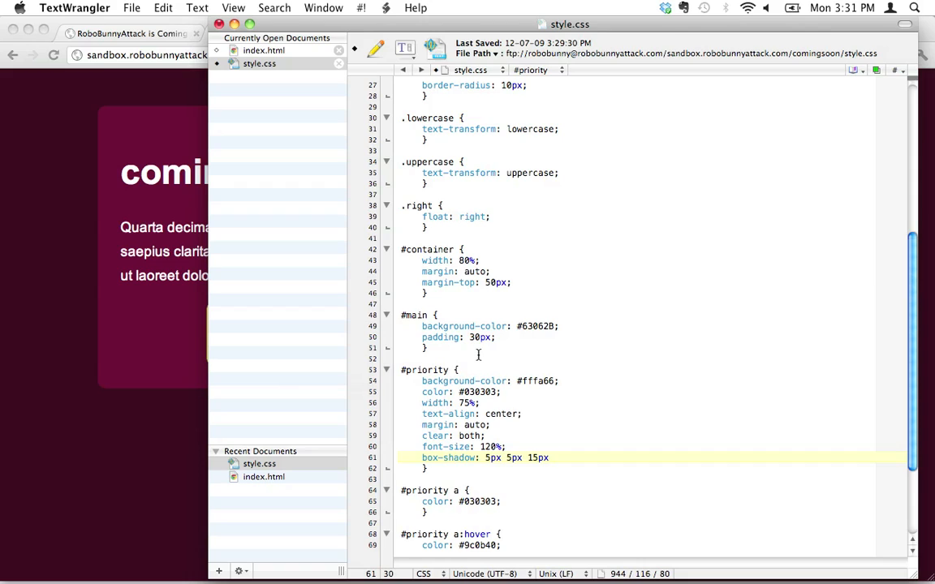
pyautogui.click(555, 458)
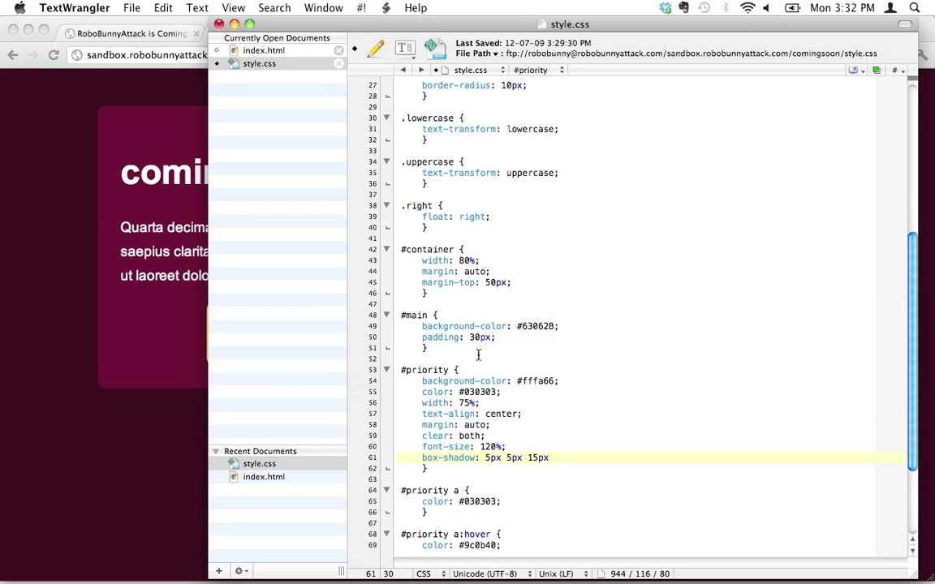
# Append an rgba(0,0,0,x) black colour with a placeholder alpha to the shadow
pyautogui.write('r')
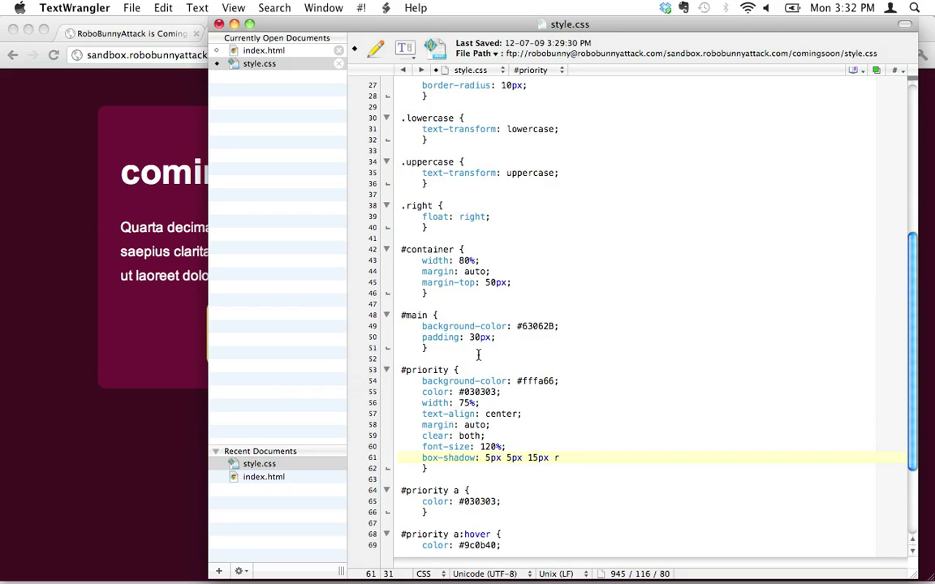
pyautogui.write('rgba')
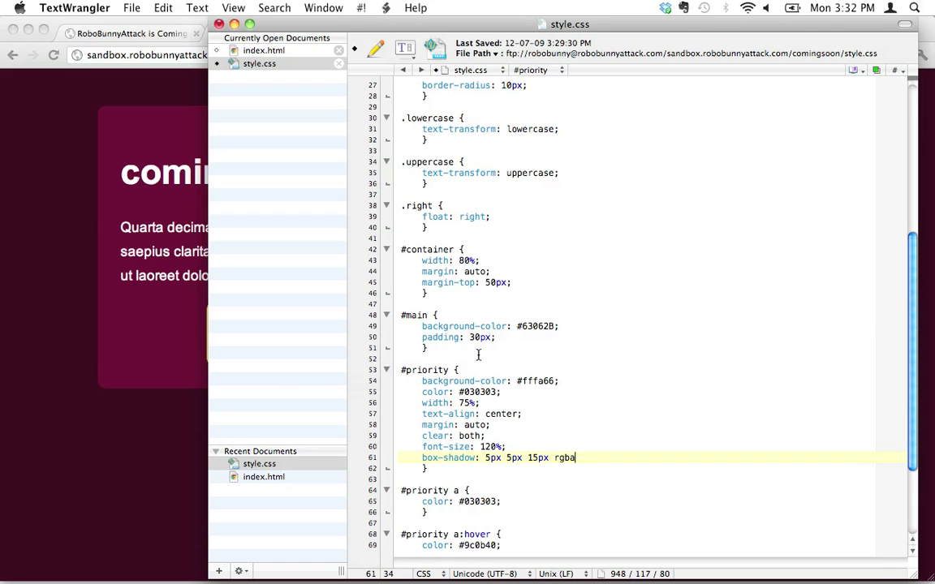
pyautogui.write('(')
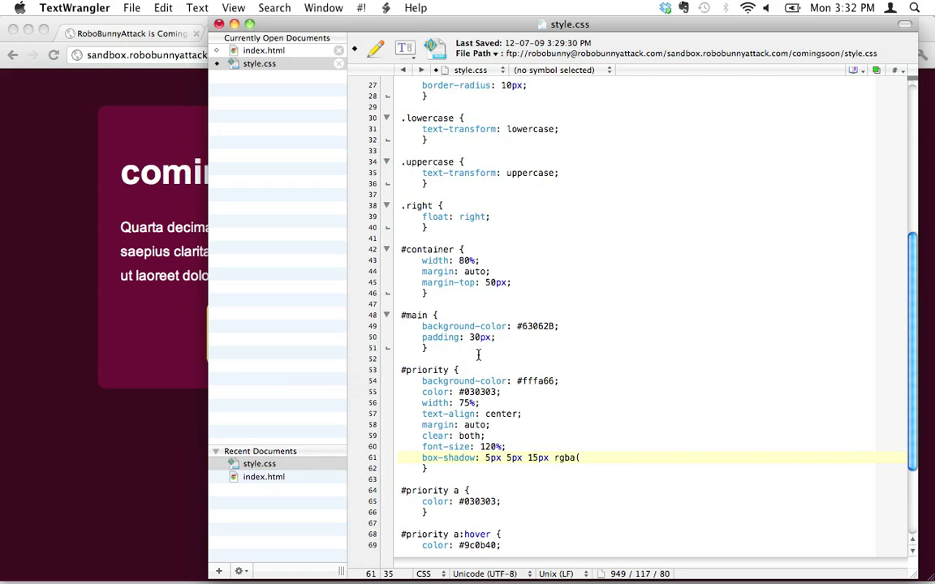
pyautogui.write('x,x,')
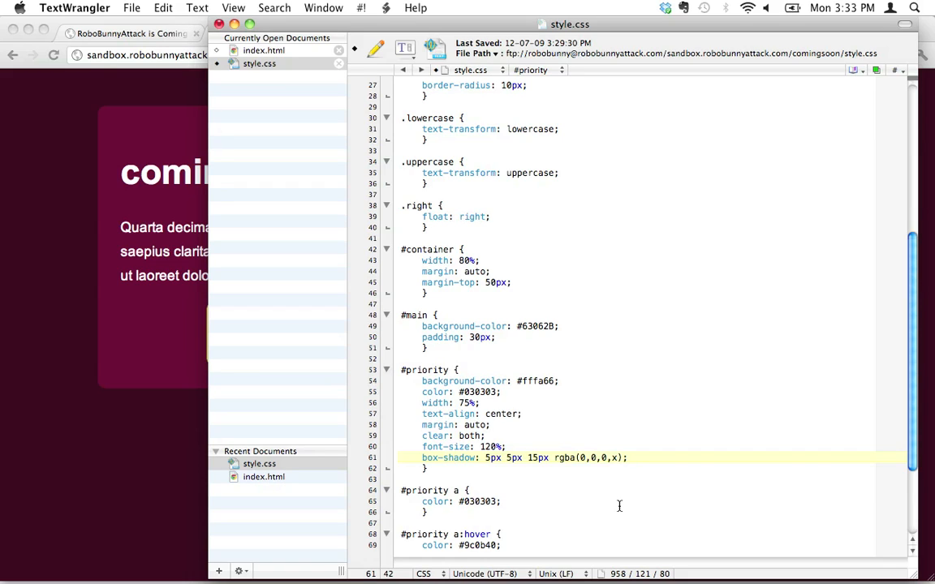
# Set the shadow alpha to .3, close the declaration with a semicolon, and review the 15px blur
pyautogui.write('.3')
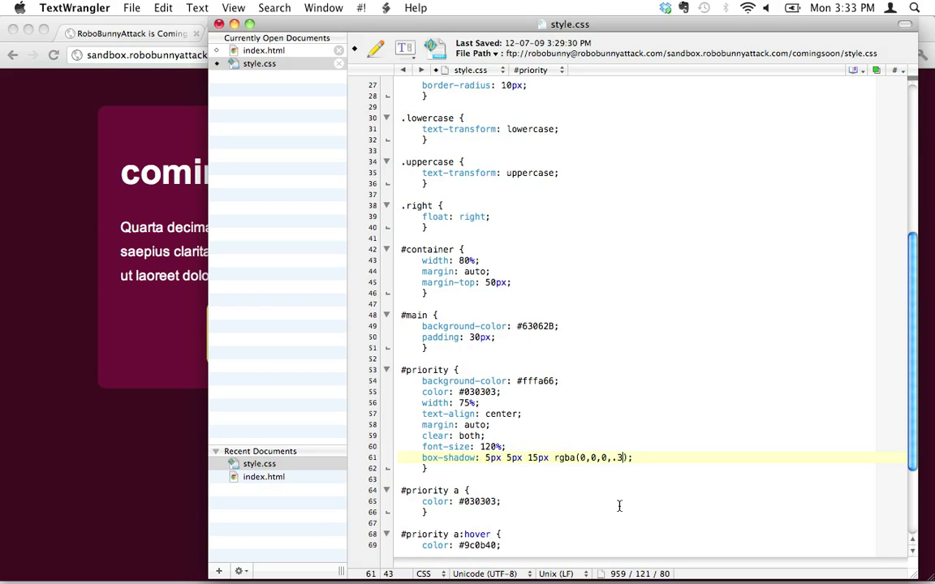
pyautogui.write(';')
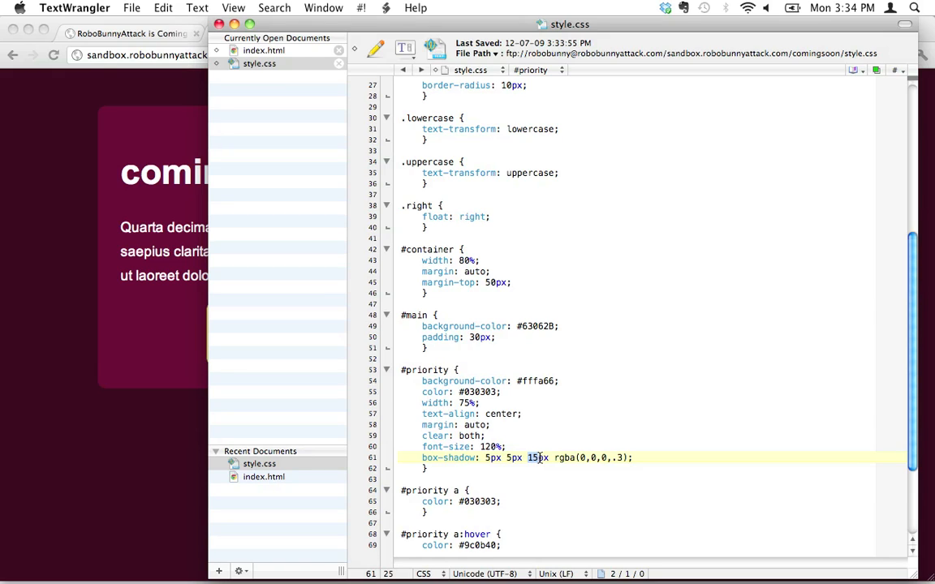
pyautogui.doubleClick(565, 458)
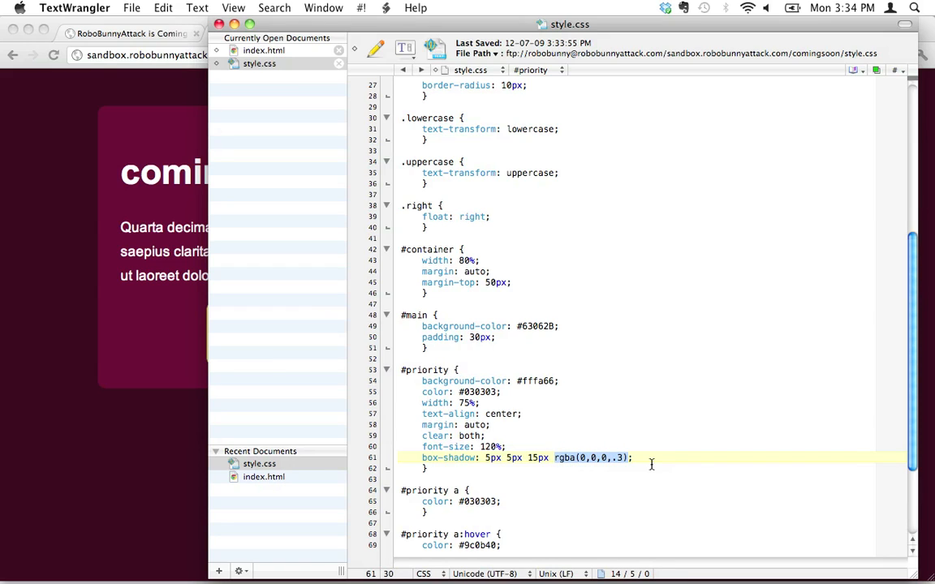
pyautogui.moveTo(640, 457)
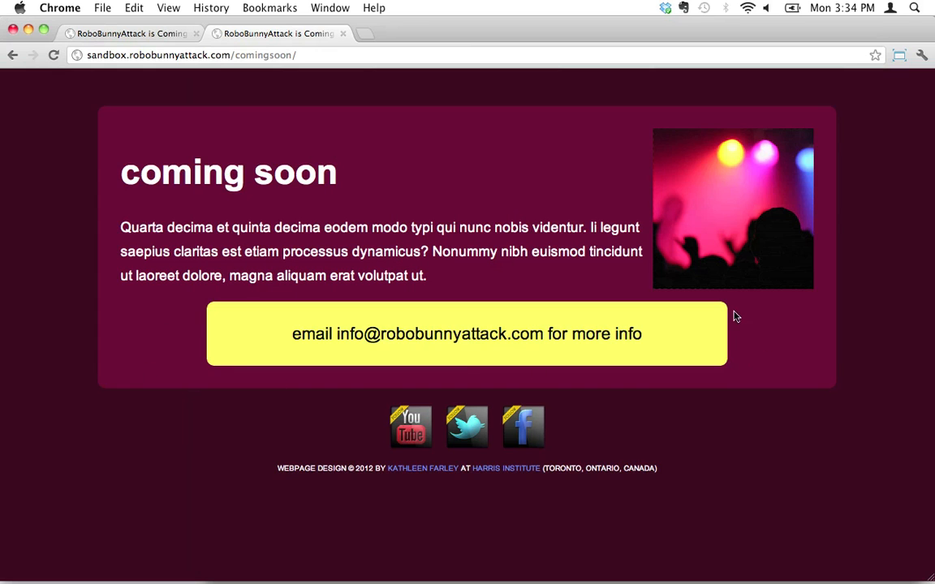
pyautogui.moveTo(273, 364)
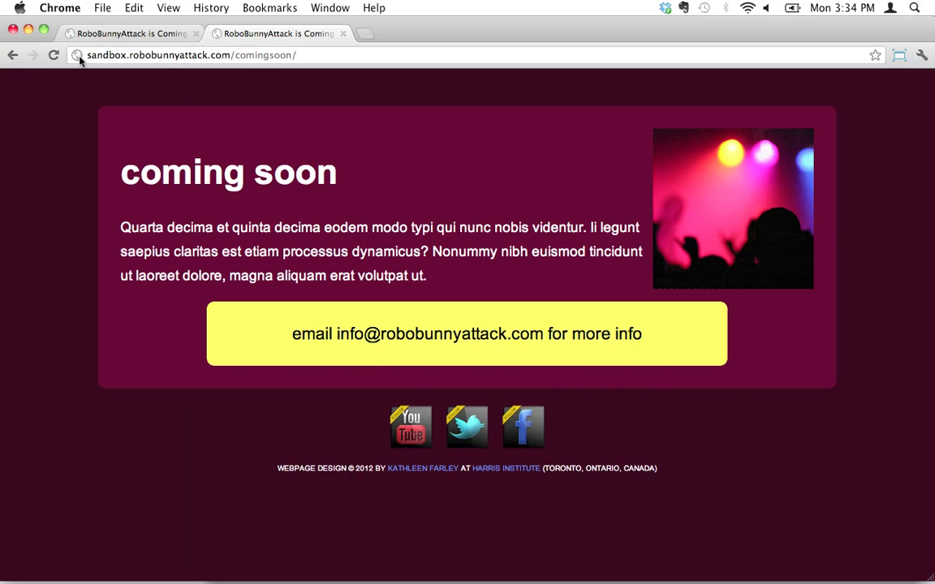
pyautogui.moveTo(54, 55)
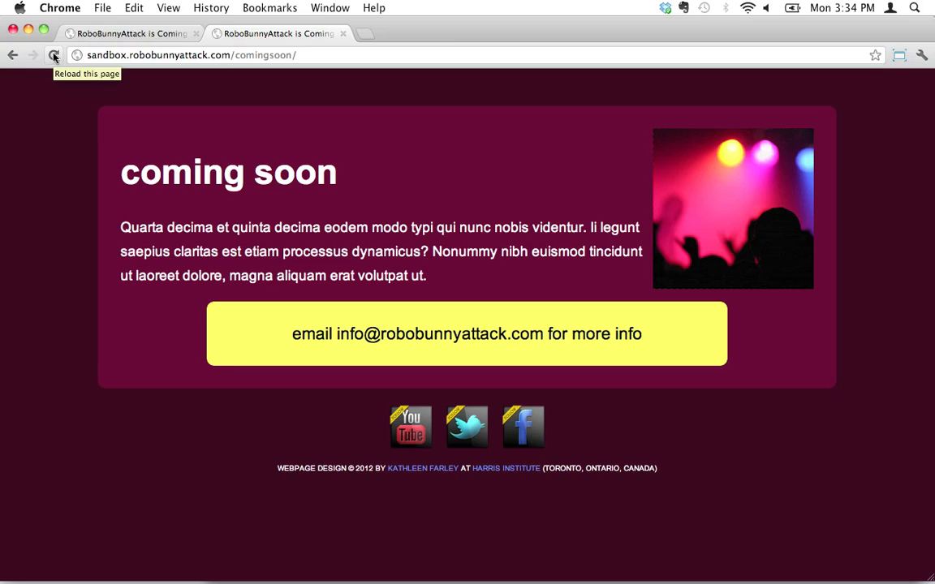
pyautogui.moveTo(55, 55)
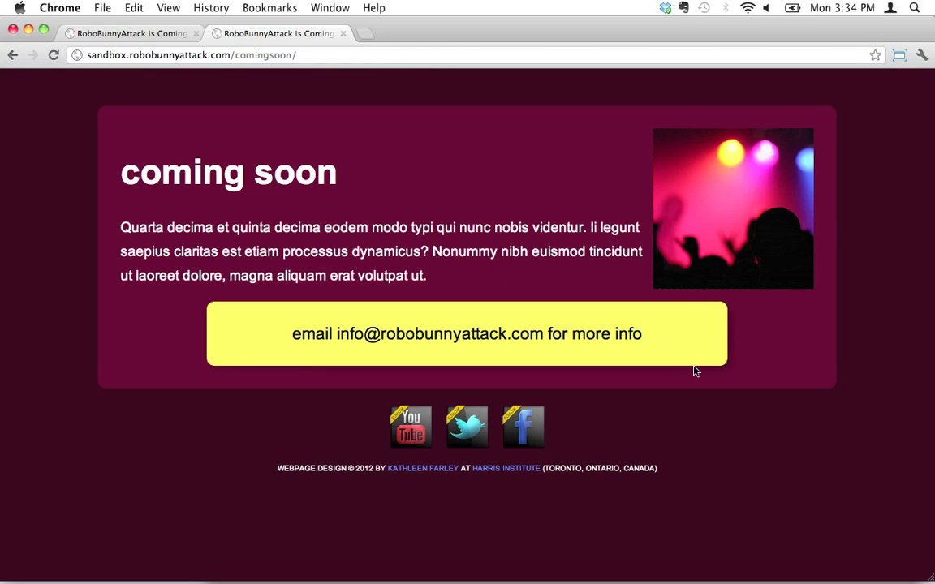
pyautogui.moveTo(569, 373)
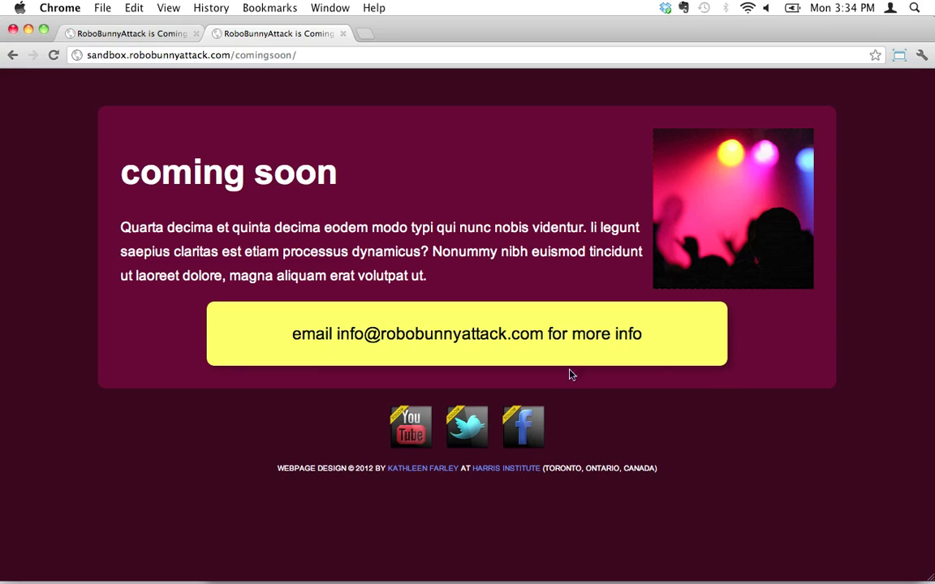
pyautogui.moveTo(857, 187)
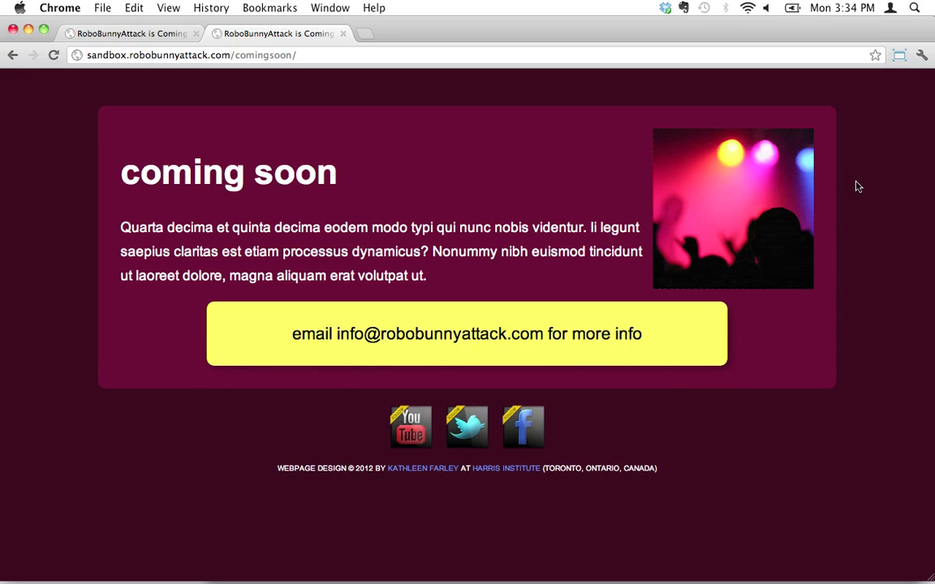
pyautogui.moveTo(932, 479)
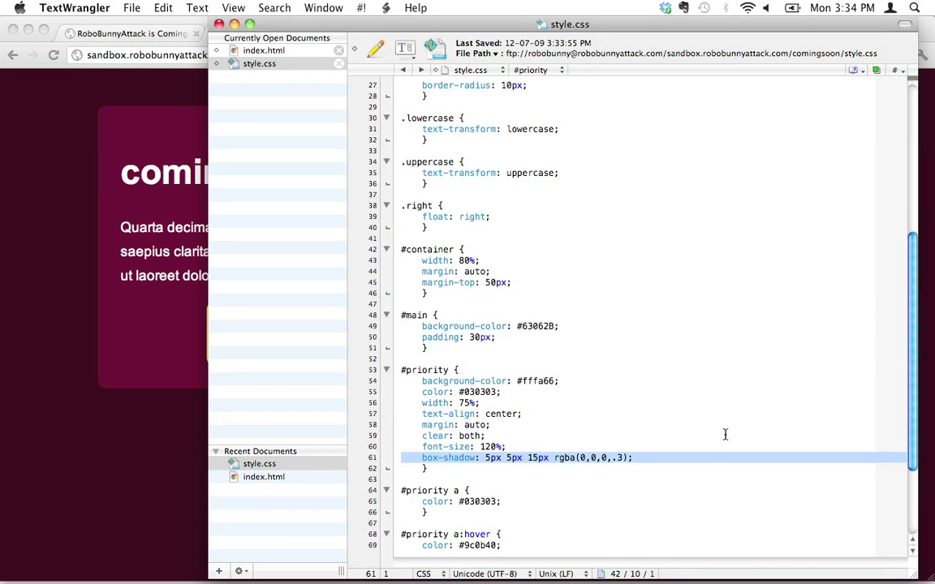
# Add box-shadow: 5px 5px 15px rgba(0,0,0,.3); after the #main padding line
pyautogui.click(503, 348)
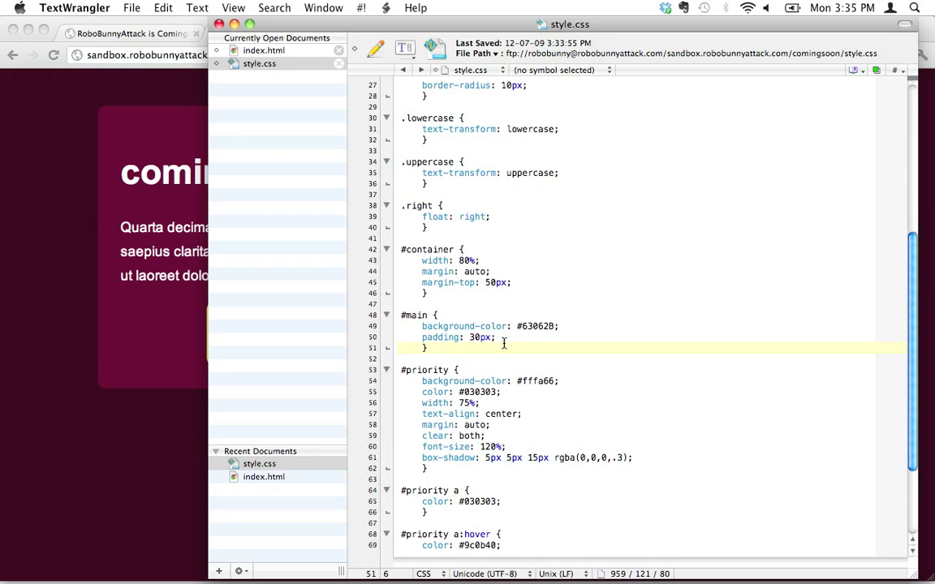
pyautogui.click(425, 347)
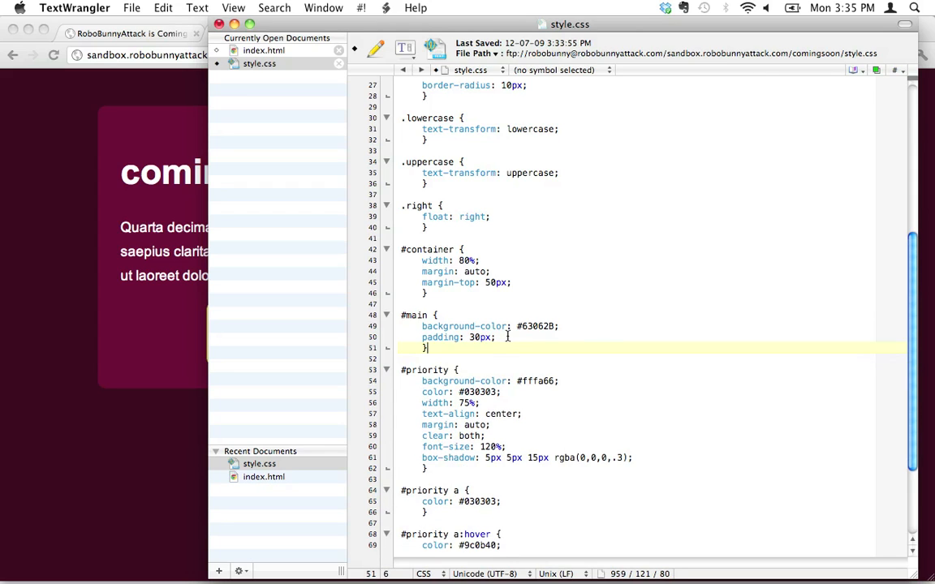
pyautogui.write('box-shadow: 5px 5px 15px rgba(0,0,0,.3);')
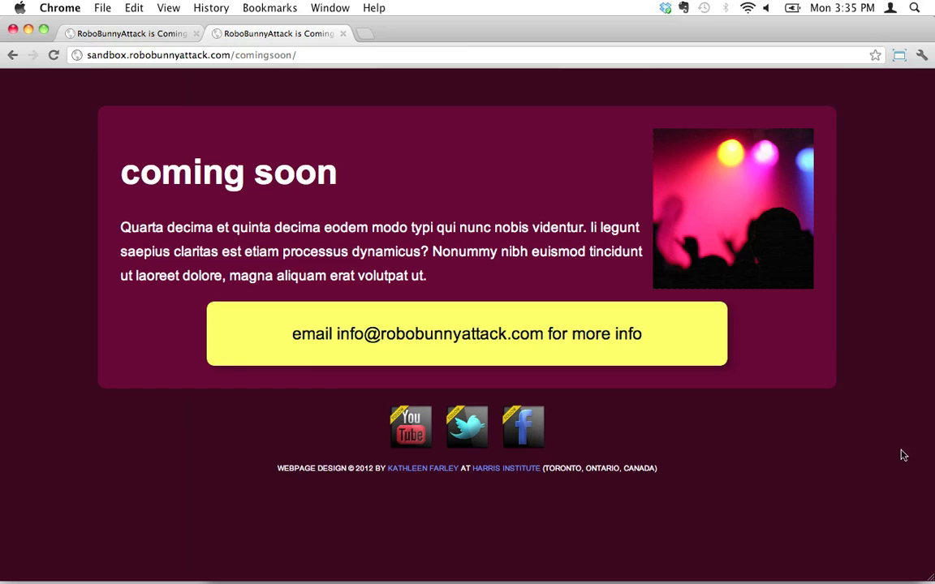
pyautogui.moveTo(884, 287)
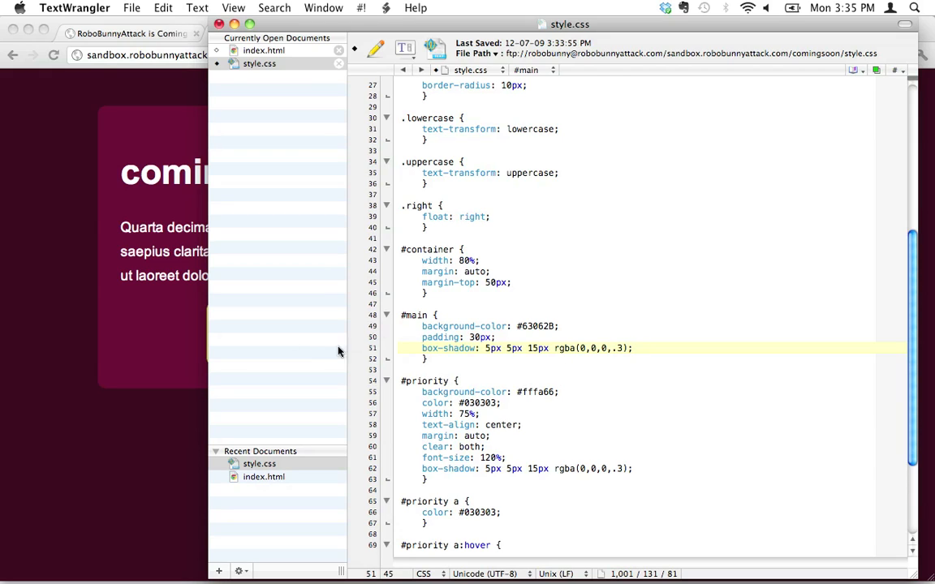
# Change the #main shadow offsets to 10px 10px
pyautogui.click(487, 347)
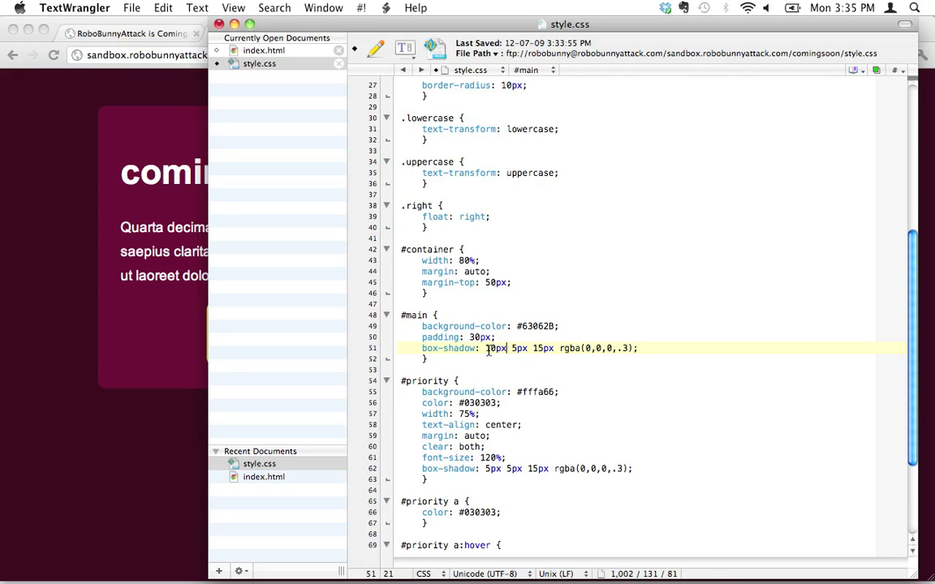
pyautogui.write('10px')
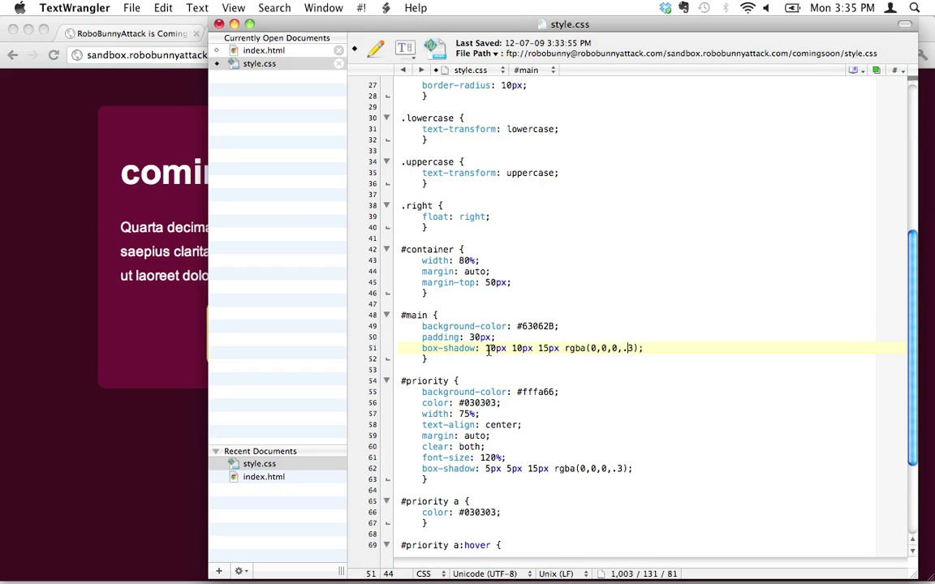
pyautogui.write('1')
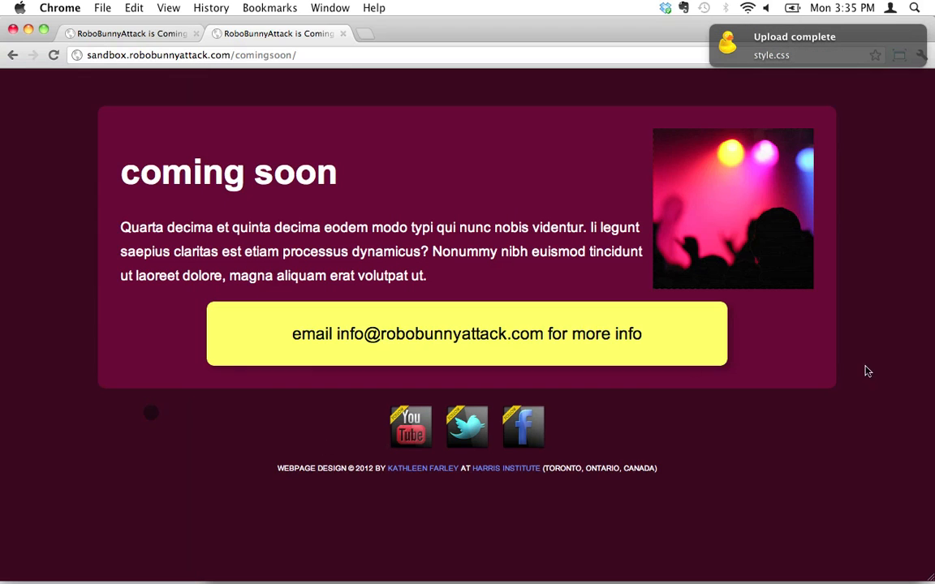
pyautogui.moveTo(831, 395)
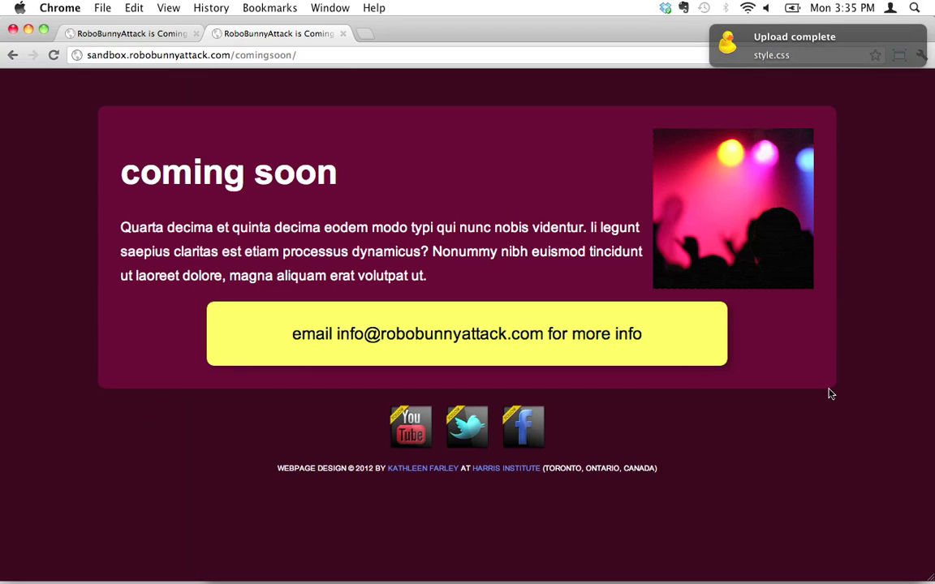
pyautogui.moveTo(91, 90)
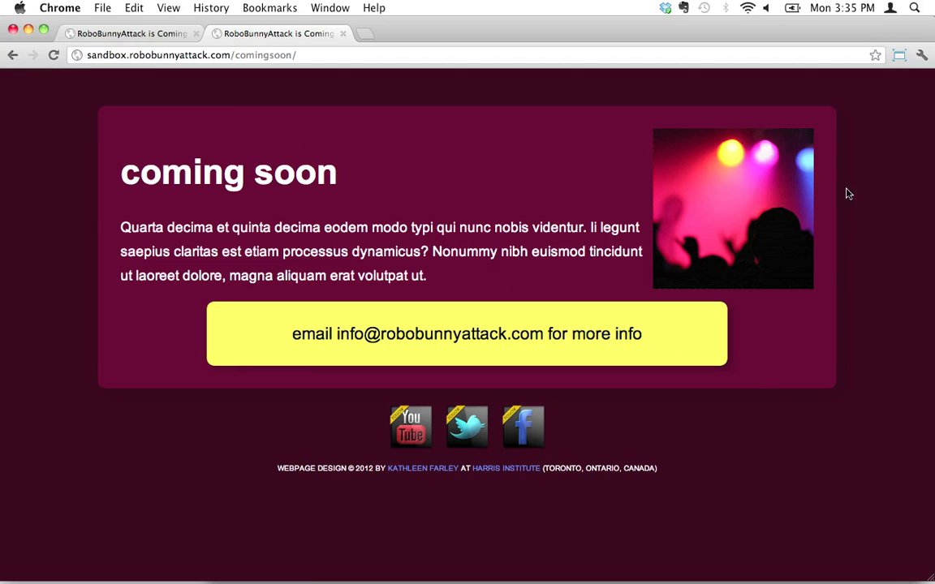
pyautogui.moveTo(52, 390)
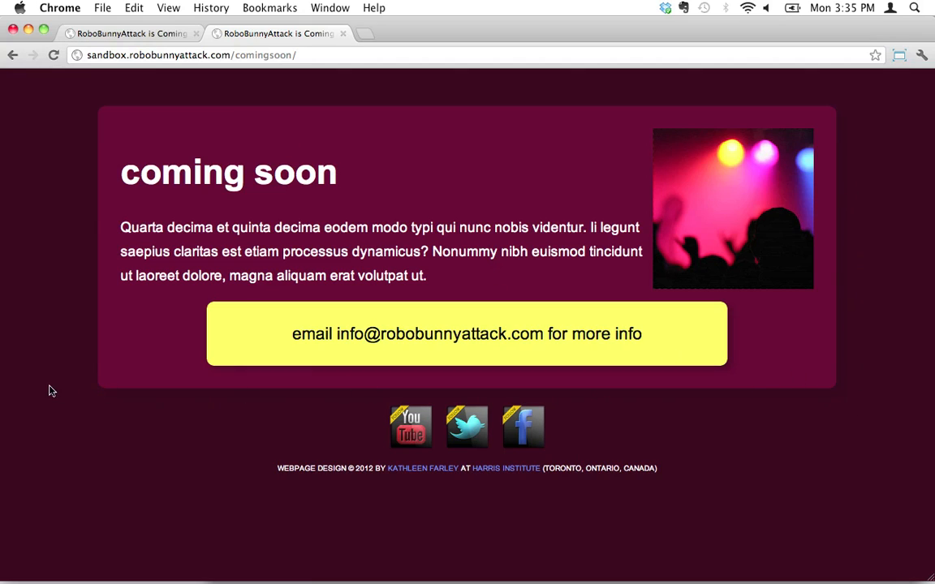
pyautogui.moveTo(171, 409)
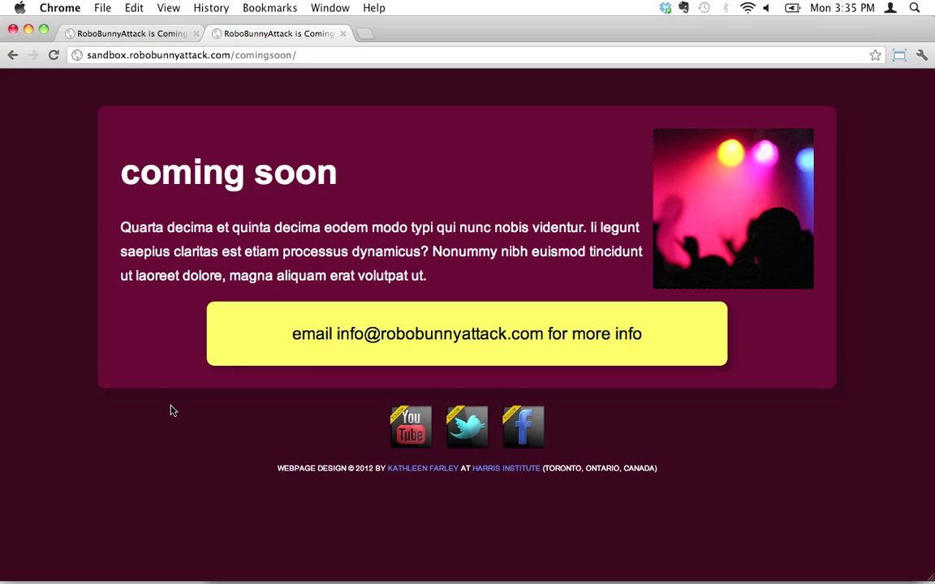